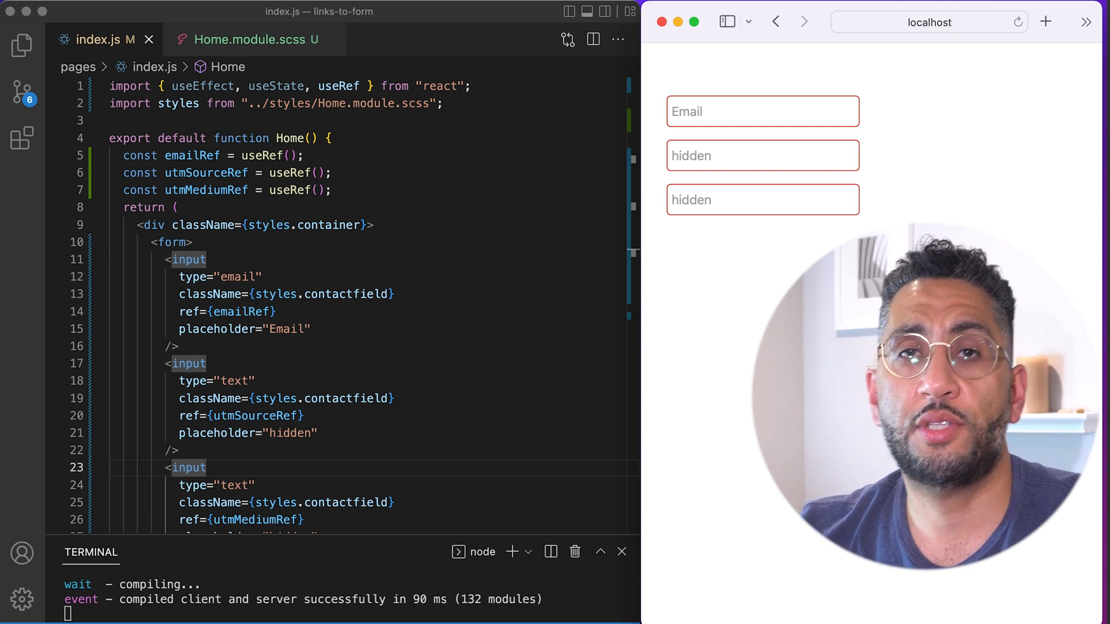
pyautogui.moveTo(714, 484)
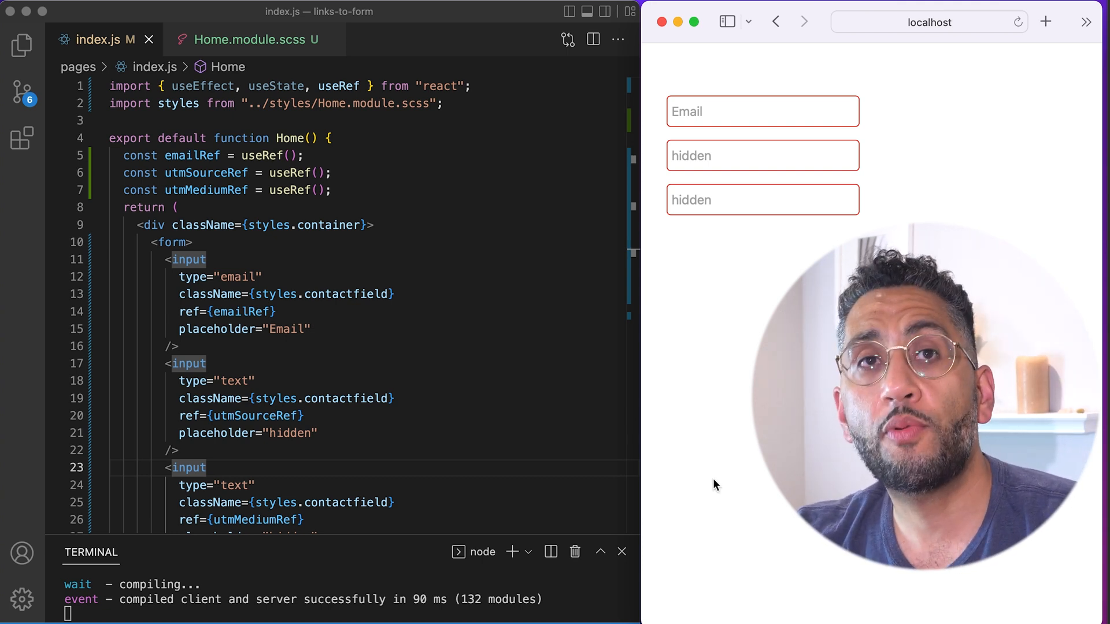
pyautogui.moveTo(857, 145)
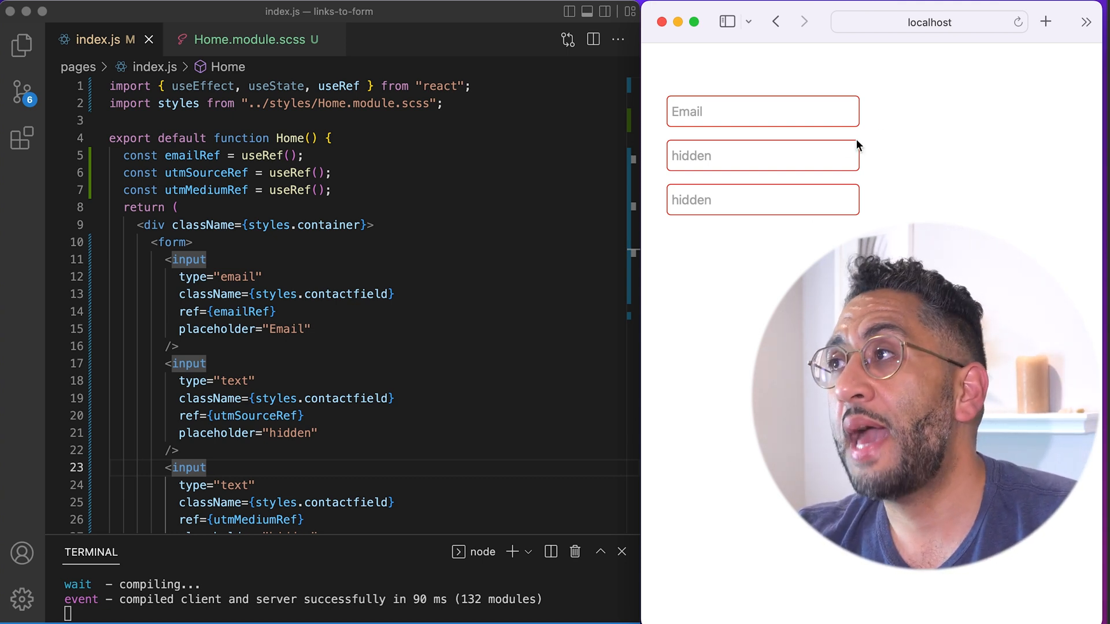
# Step: In the browser, try the Email field and show the first hidden field is editable
pyautogui.click(927, 22)
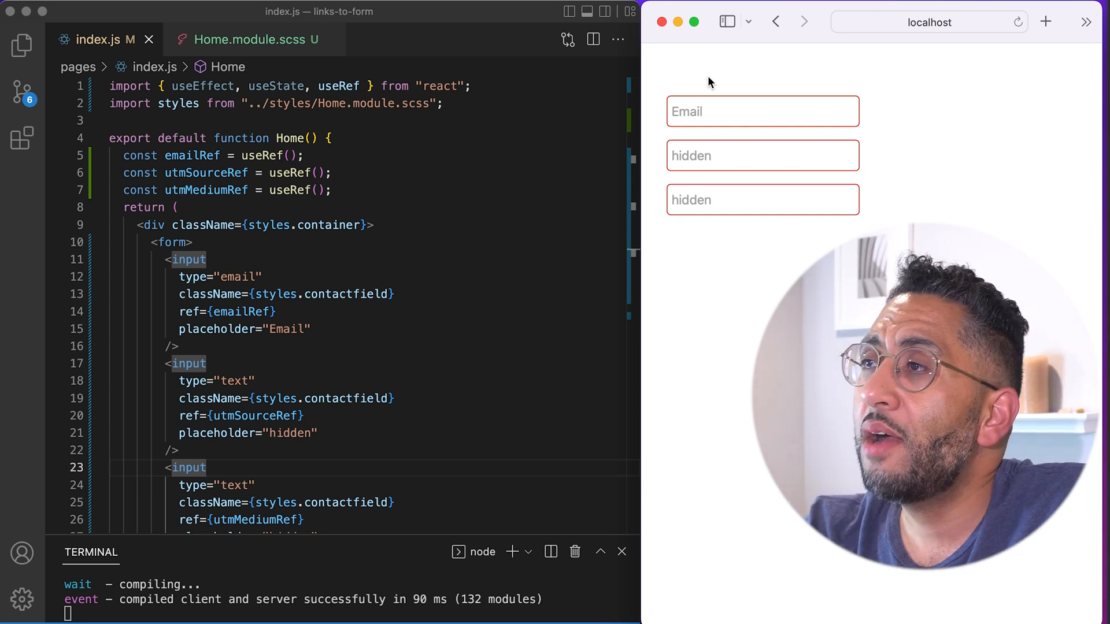
pyautogui.moveTo(734, 81)
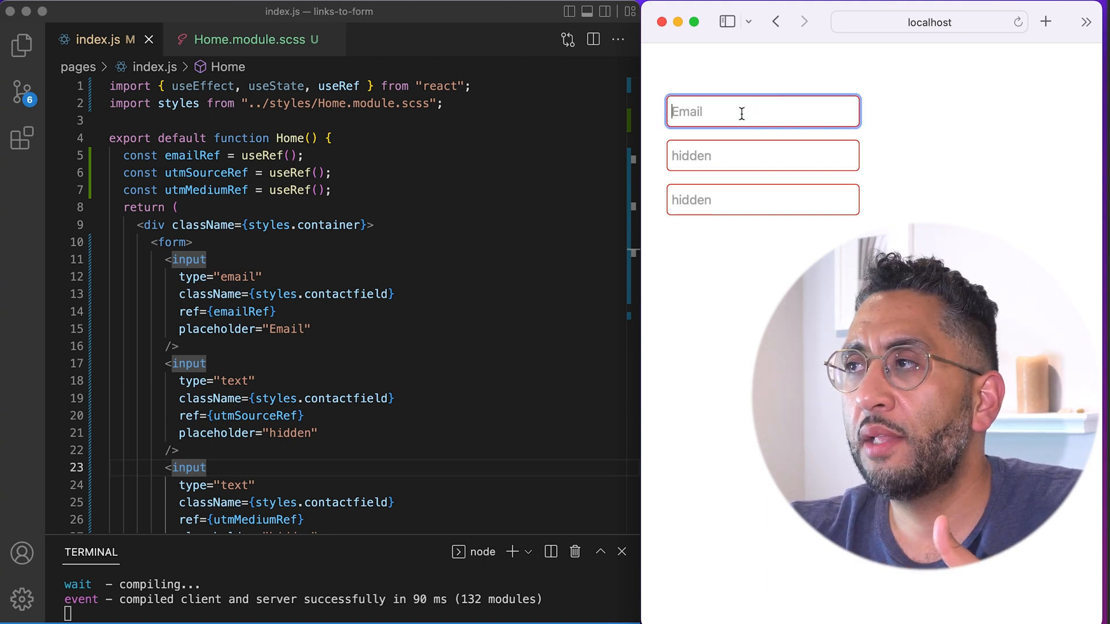
pyautogui.click(762, 155)
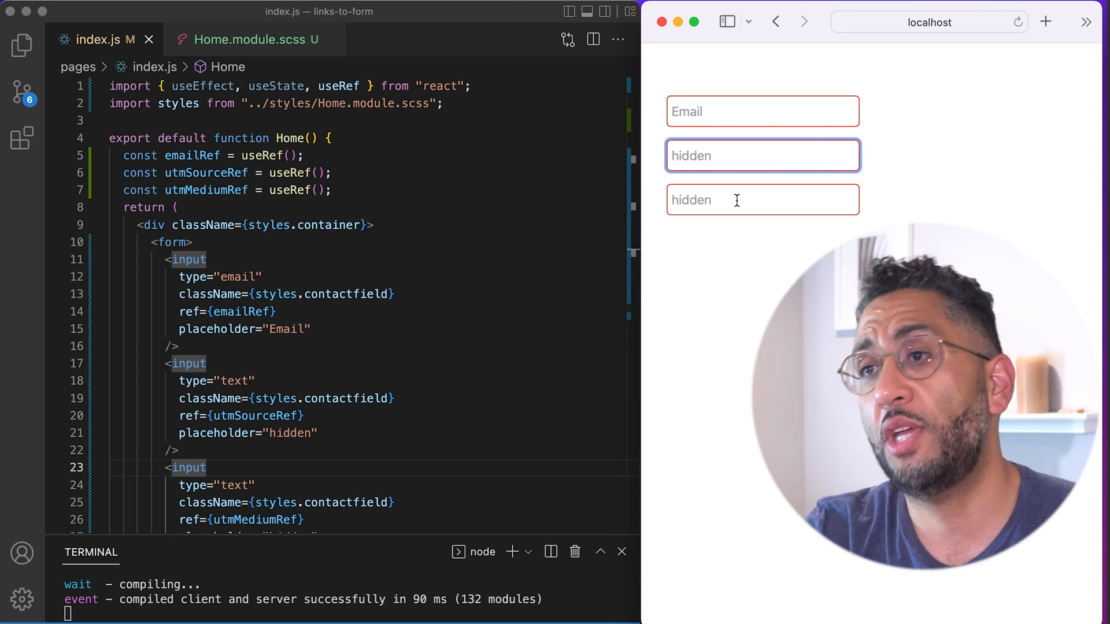
pyautogui.click(927, 22)
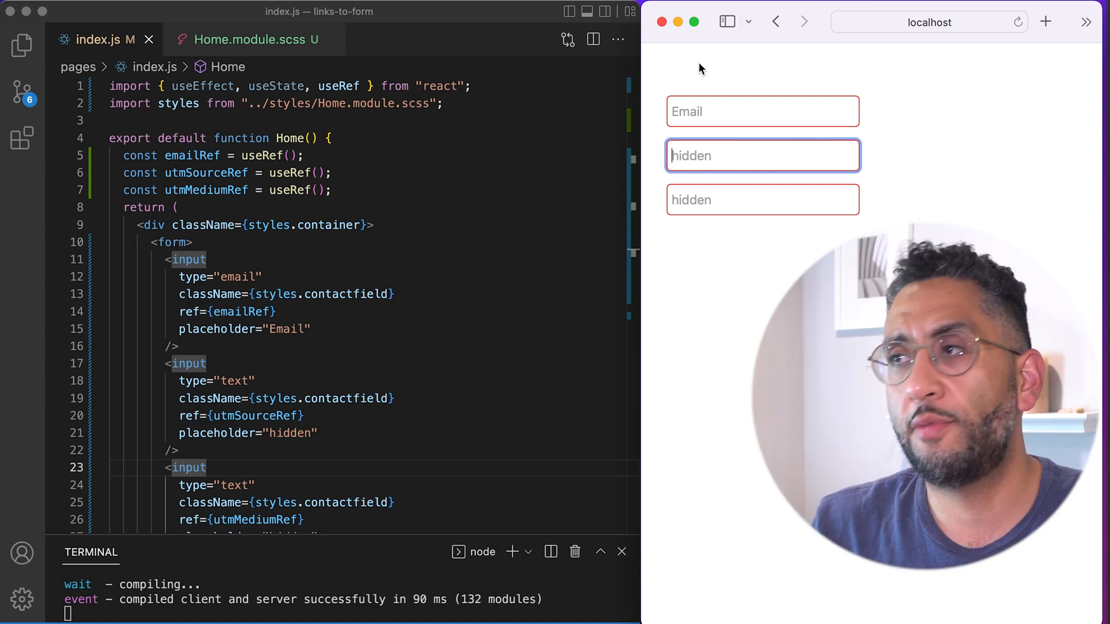
# Step: Back in index.js, add an empty useEffect(() => { }) hook below the useRef lines
pyautogui.click(251, 138)
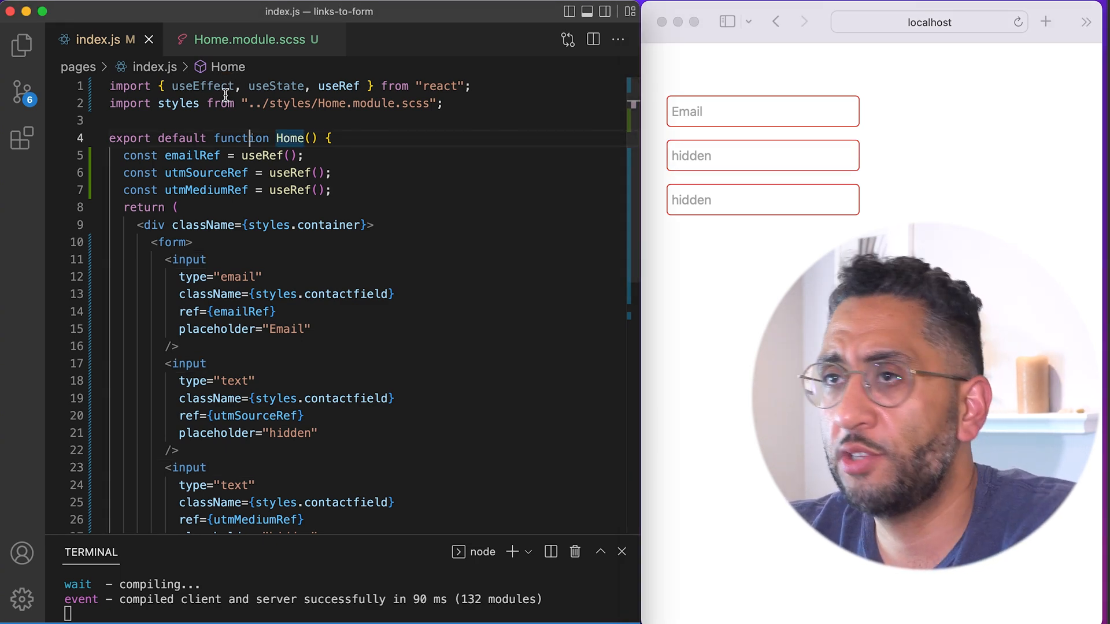
pyautogui.doubleClick(201, 86)
pyautogui.write('useEffect((')
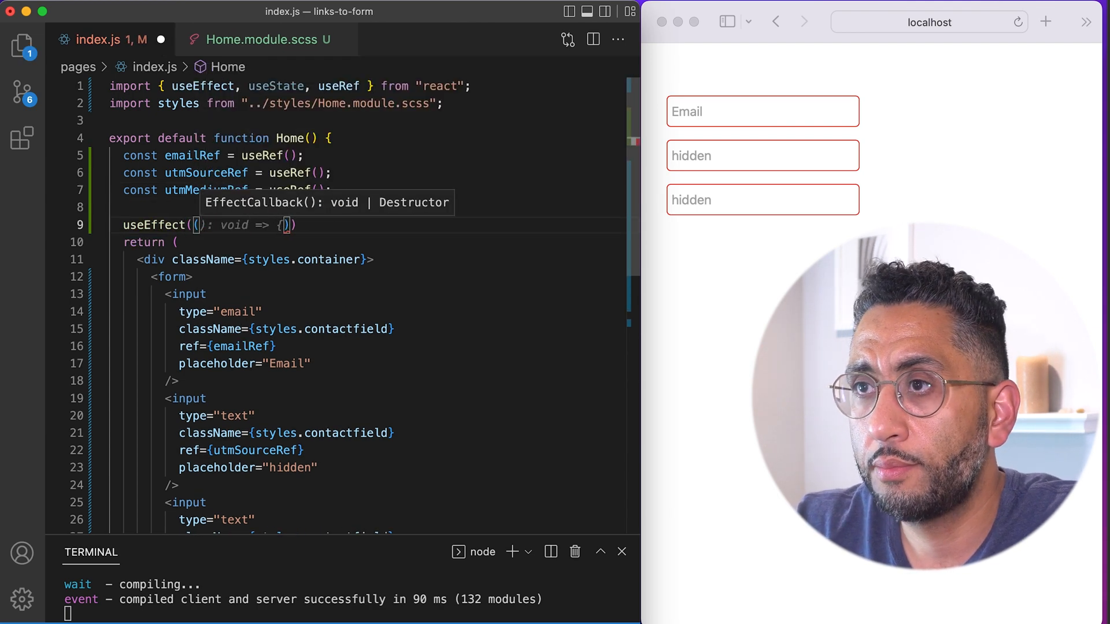
pyautogui.write('emailRef.current.focus();')
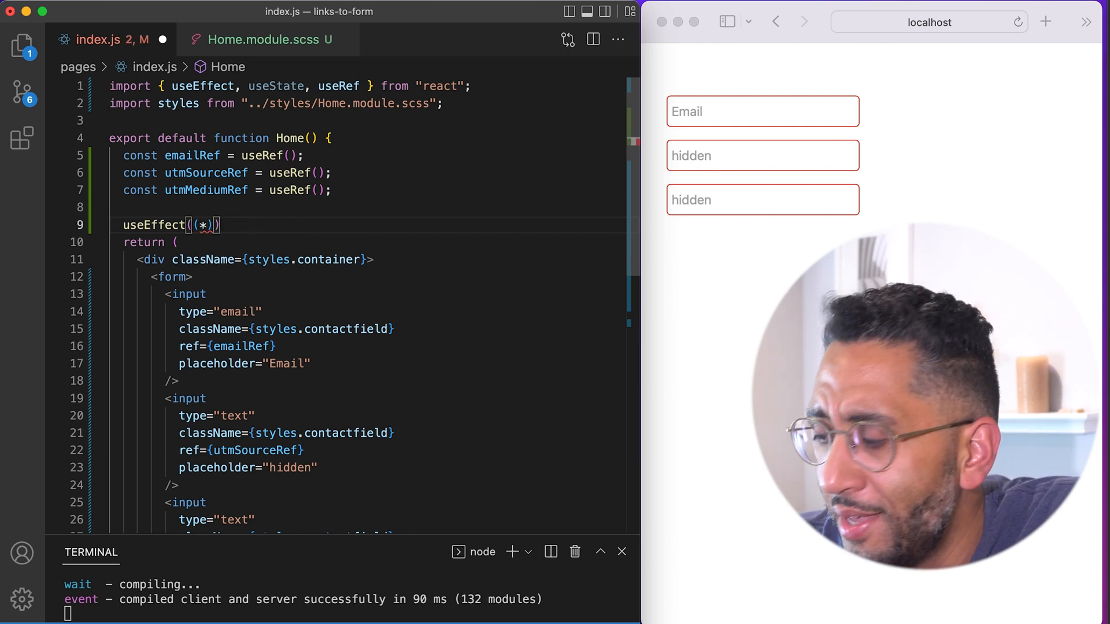
pyautogui.write('=> {')
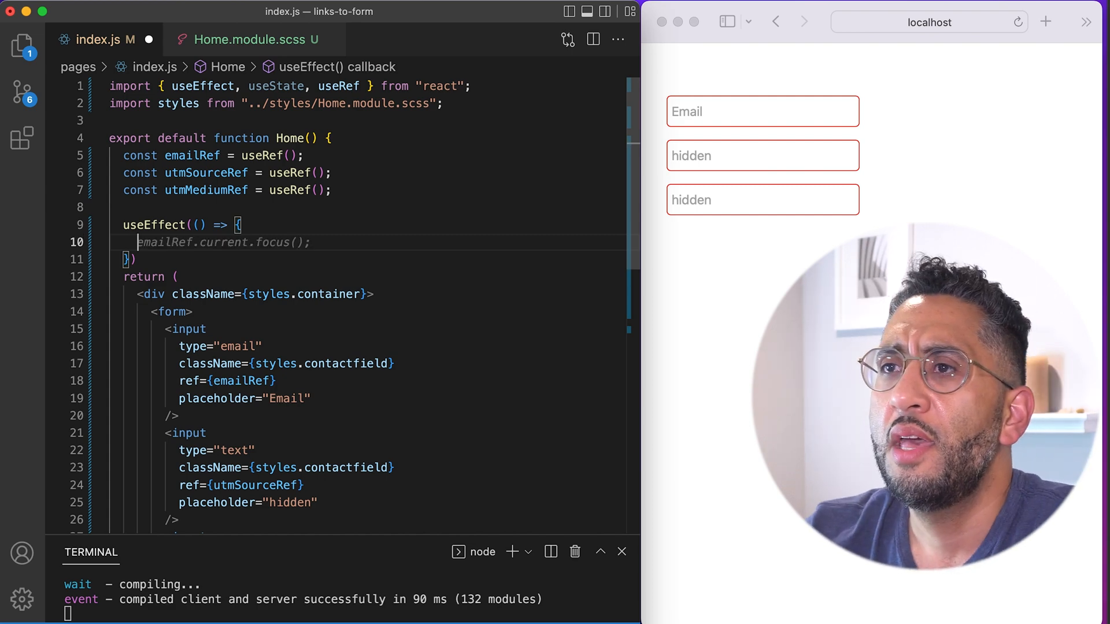
pyautogui.moveTo(150, 226)
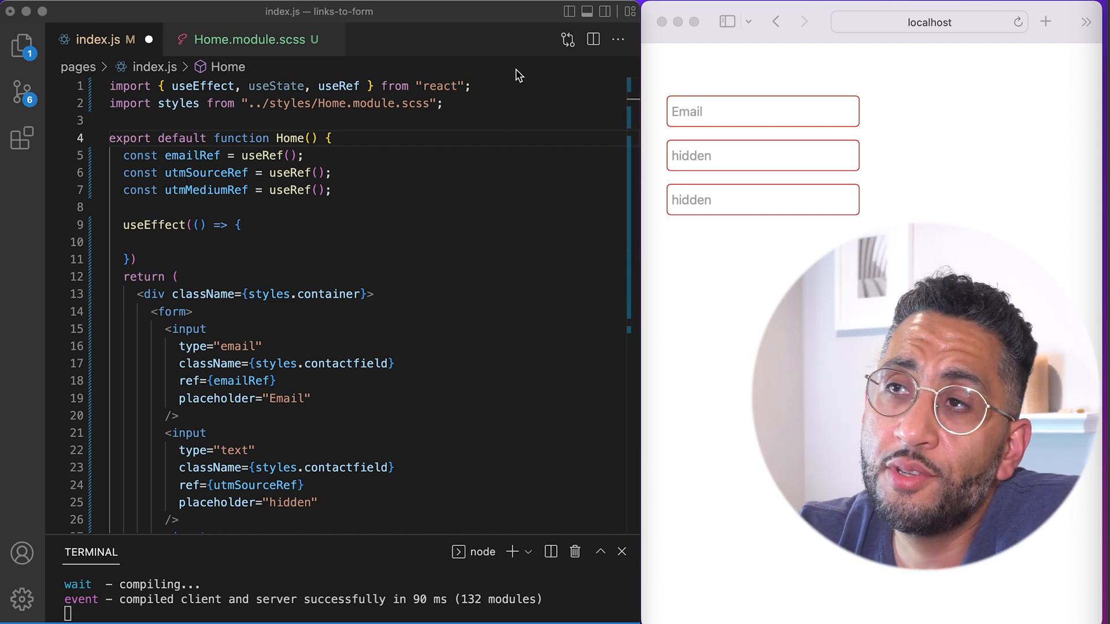
# Step: Import useRouter from "next/router" and read const { query } = useRouter() in Home
pyautogui.click(469, 86)
pyautogui.write('import { useRouter } from "next/router";')
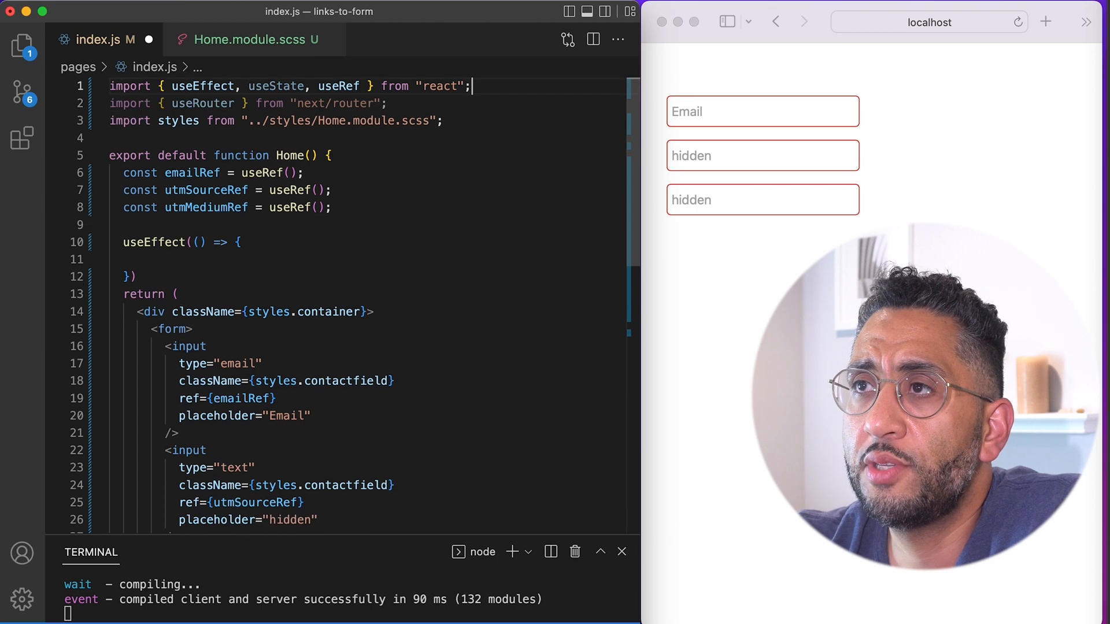
pyautogui.doubleClick(179, 120)
pyautogui.write('const { query } = useRouter();')
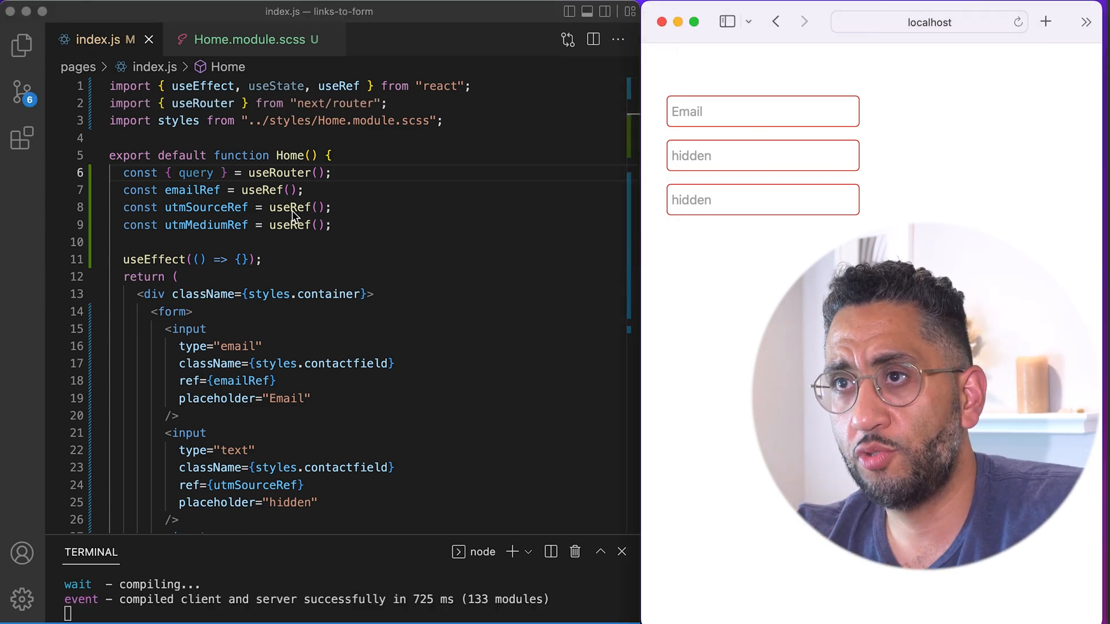
pyautogui.doubleClick(196, 172)
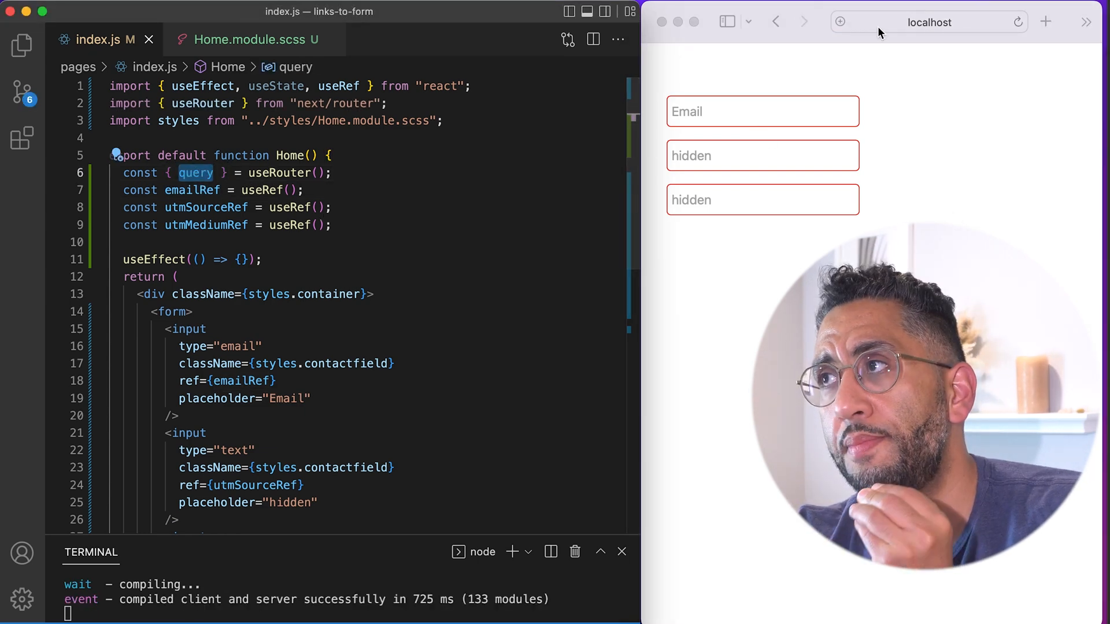
# Step: Add UTM parameters to the page address and start a console log of query in useEffect
pyautogui.click(927, 22)
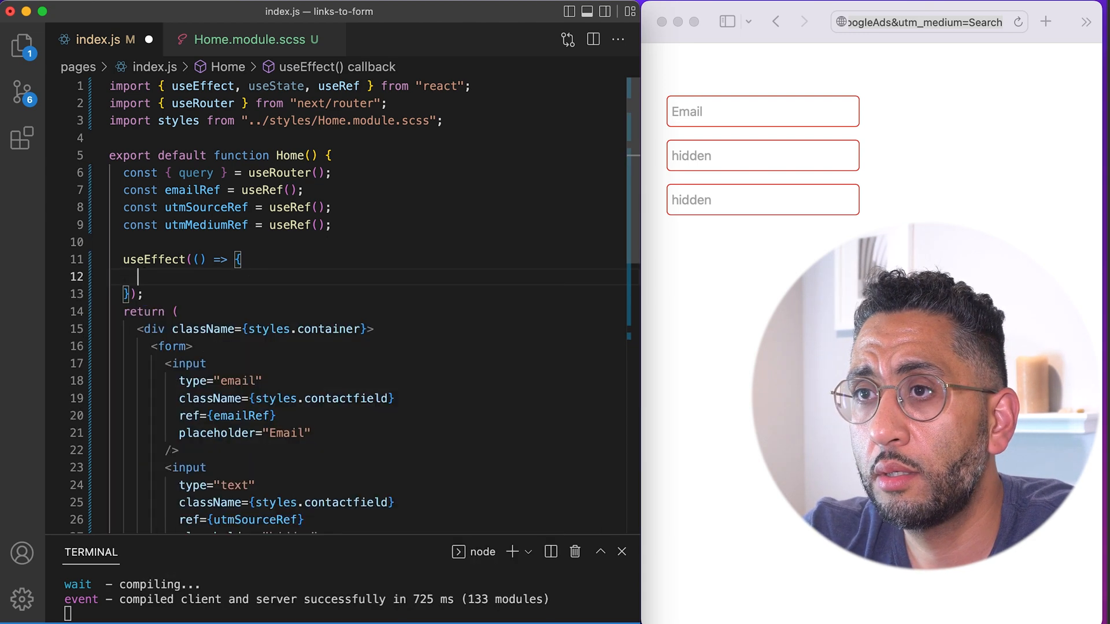
pyautogui.write('console.log(query);')
pyautogui.click(371, 293)
pyautogui.write(', [query]')
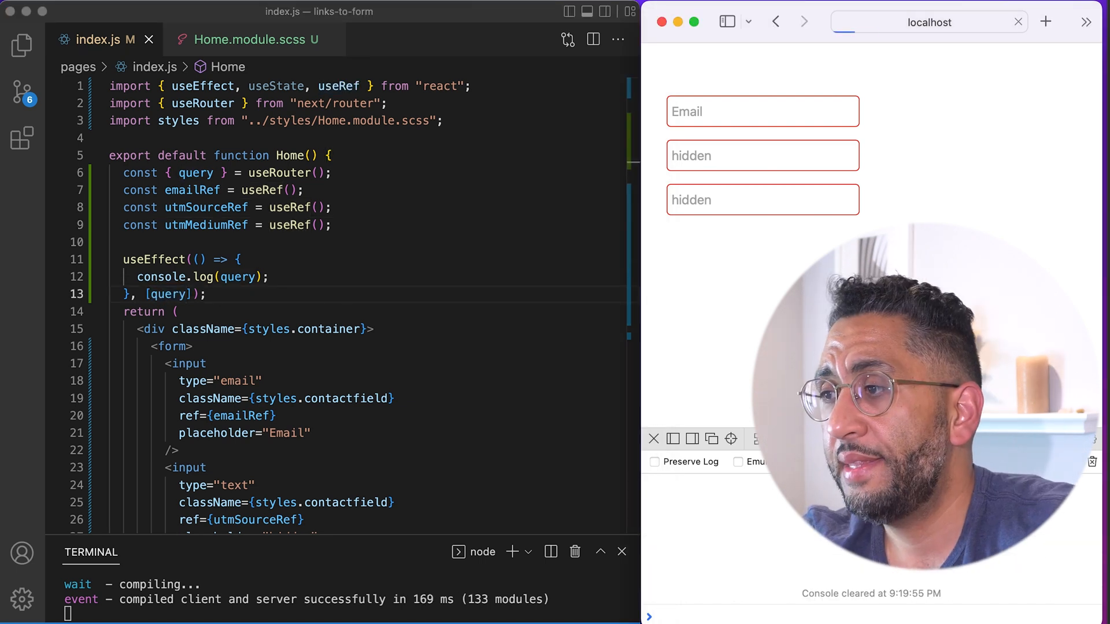
# Step: Reload the page so the console logs query with utm_source GoogleAds and utm_medium Search
pyautogui.click(1021, 22)
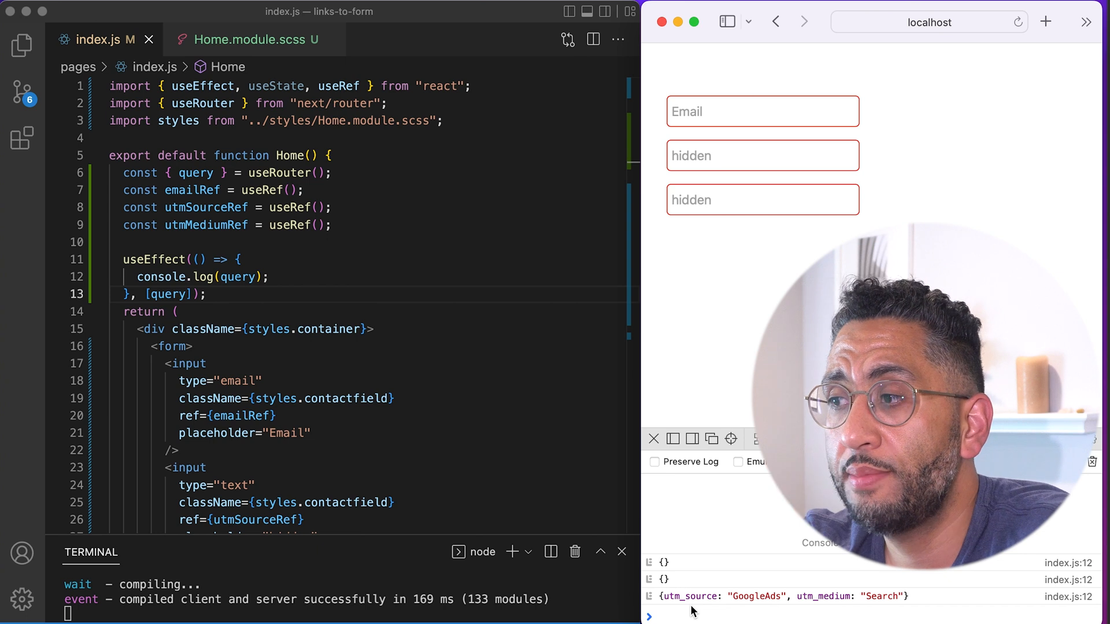
pyautogui.moveTo(904, 174)
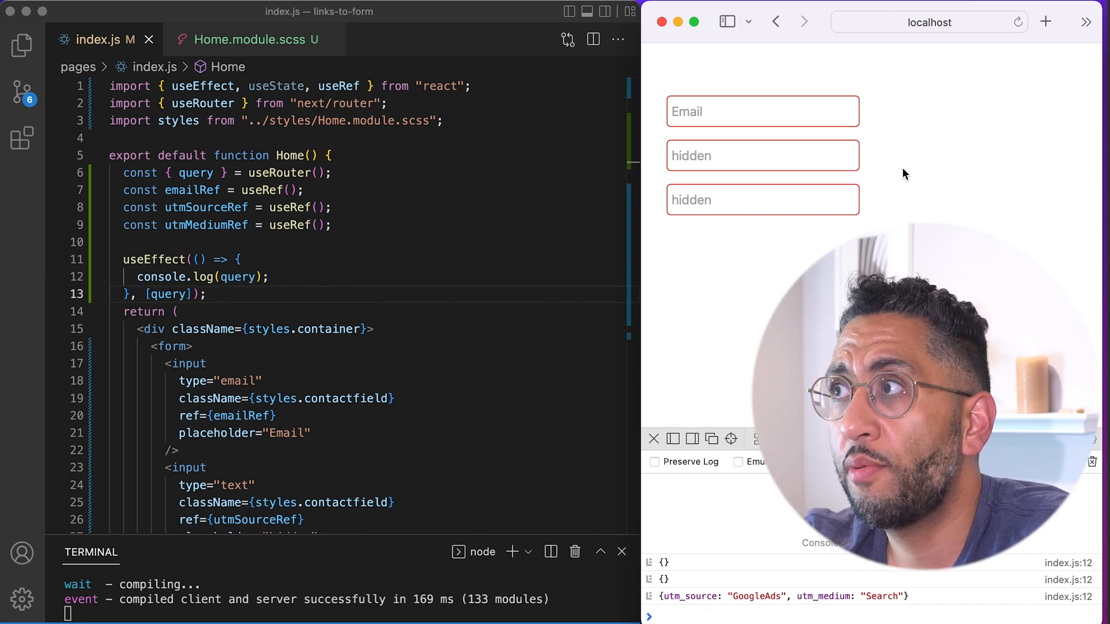
pyautogui.click(928, 22)
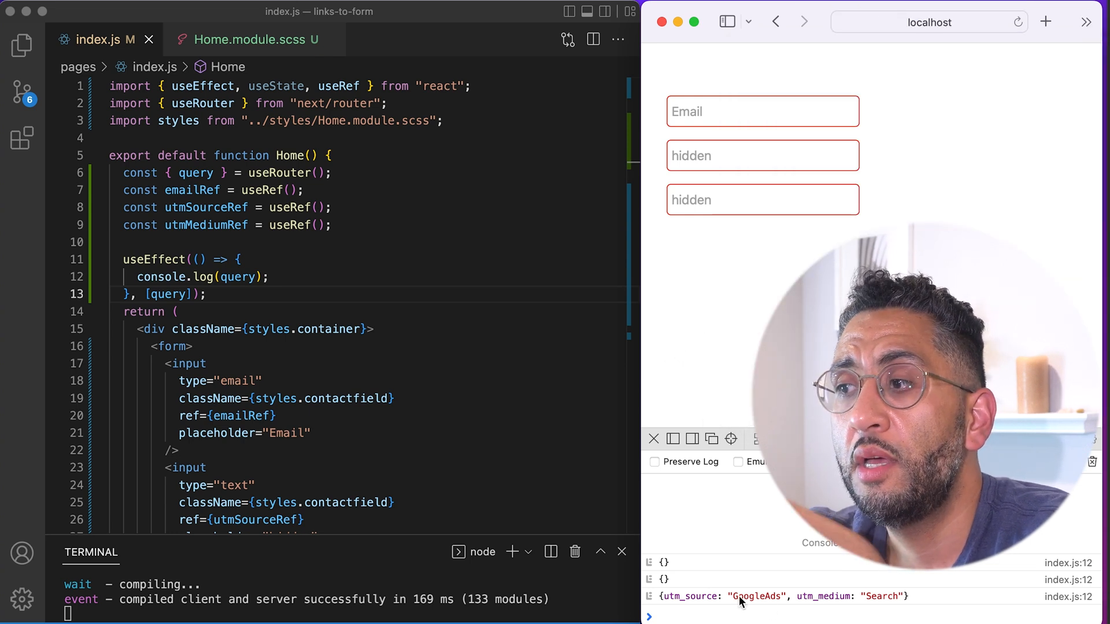
pyautogui.moveTo(824, 603)
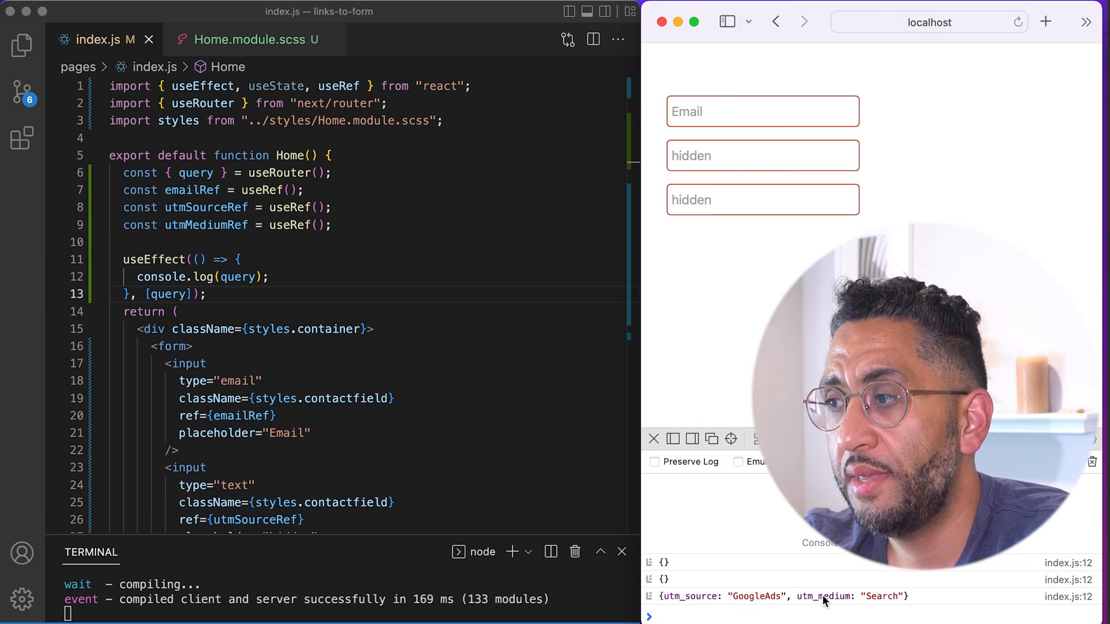
pyautogui.moveTo(541, 424)
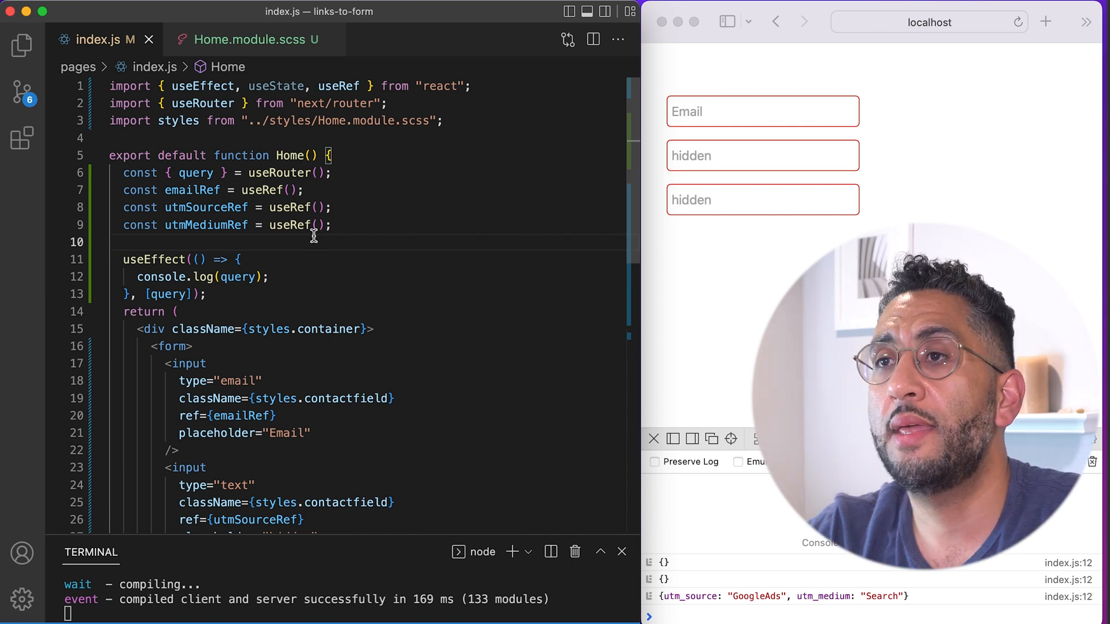
# Step: Add an if block saving query.utm_source to localStorage and the utmSourceRef value
pyautogui.click(270, 277)
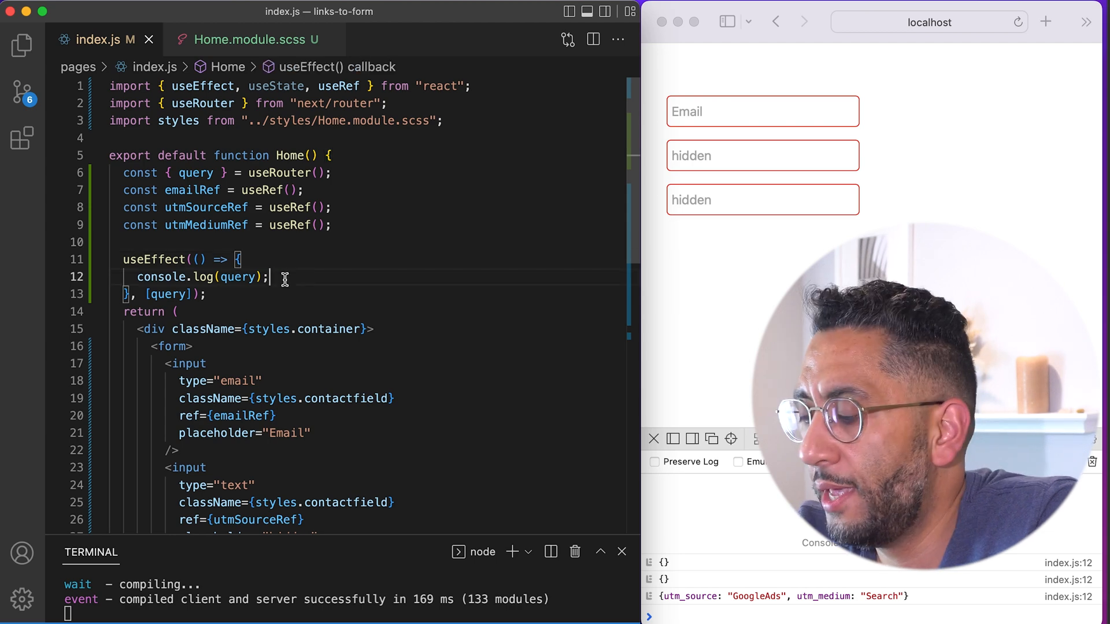
pyautogui.write('if (query.utm_source')
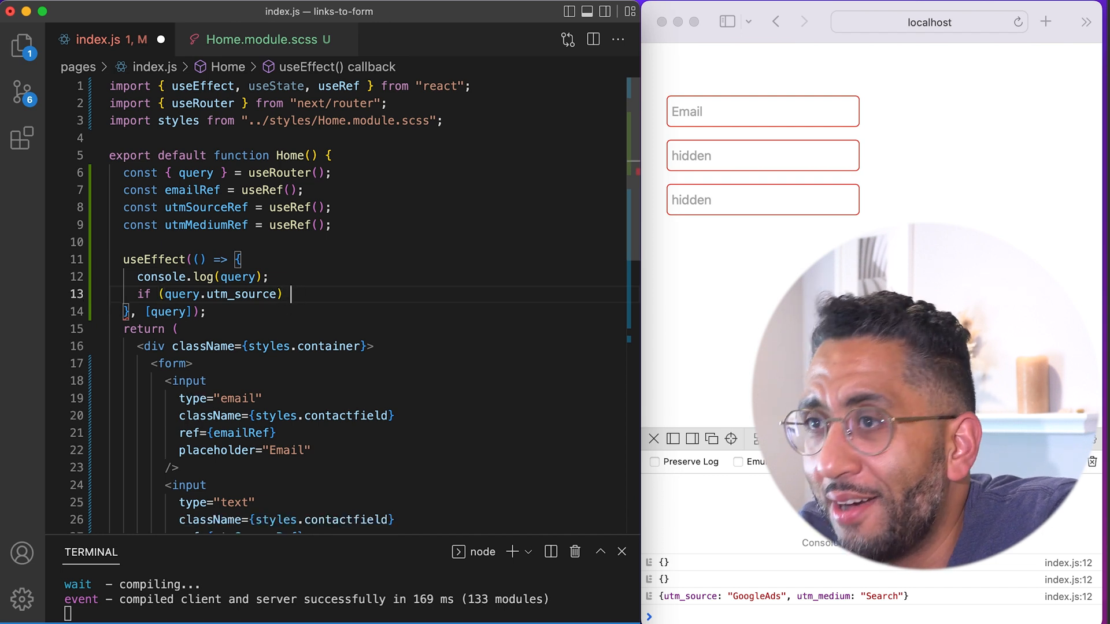
pyautogui.write('utmSourceRef.current.value = query.utm_source;')
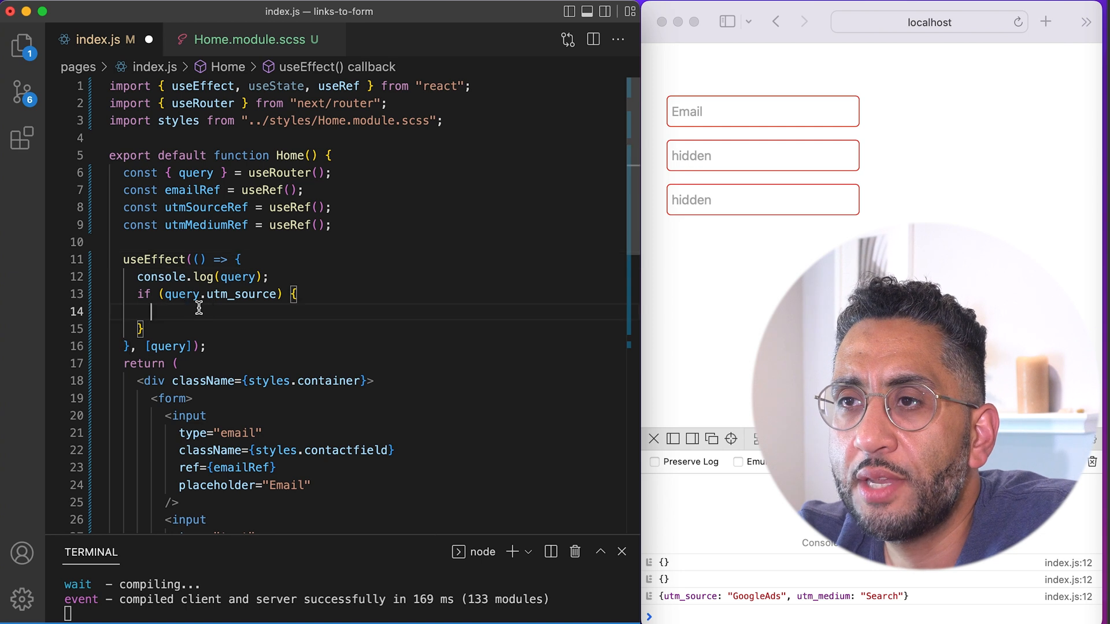
pyautogui.write('localStorage.setItem("utm_source", query.utm_source);')
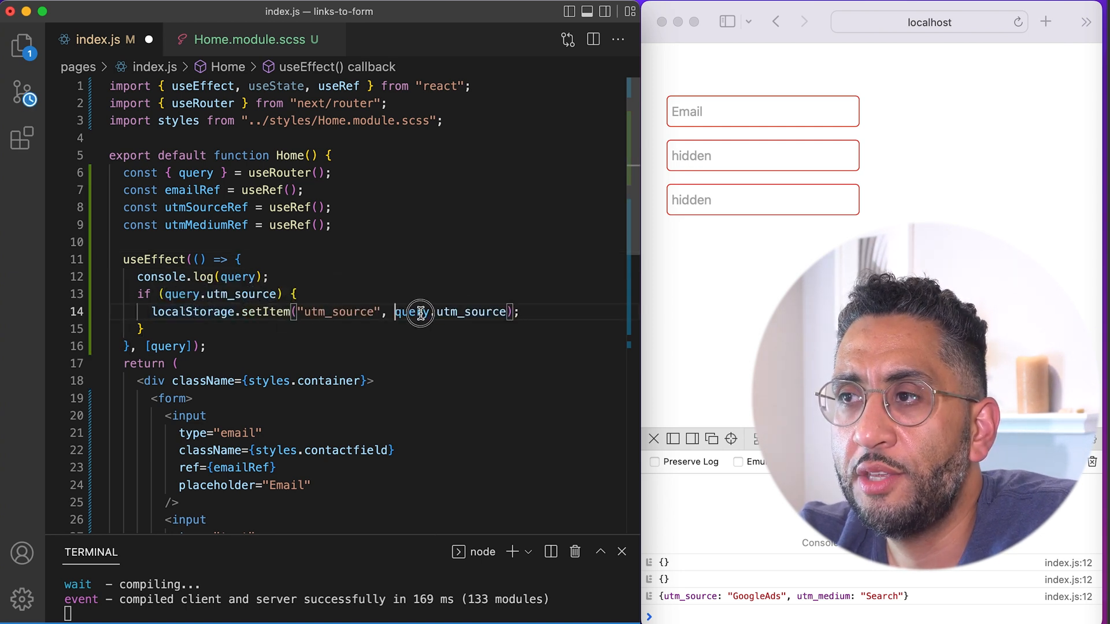
# Step: Duplicate the block and rename utm_source to utm_medium in condition, key and value
pyautogui.doubleClick(450, 312)
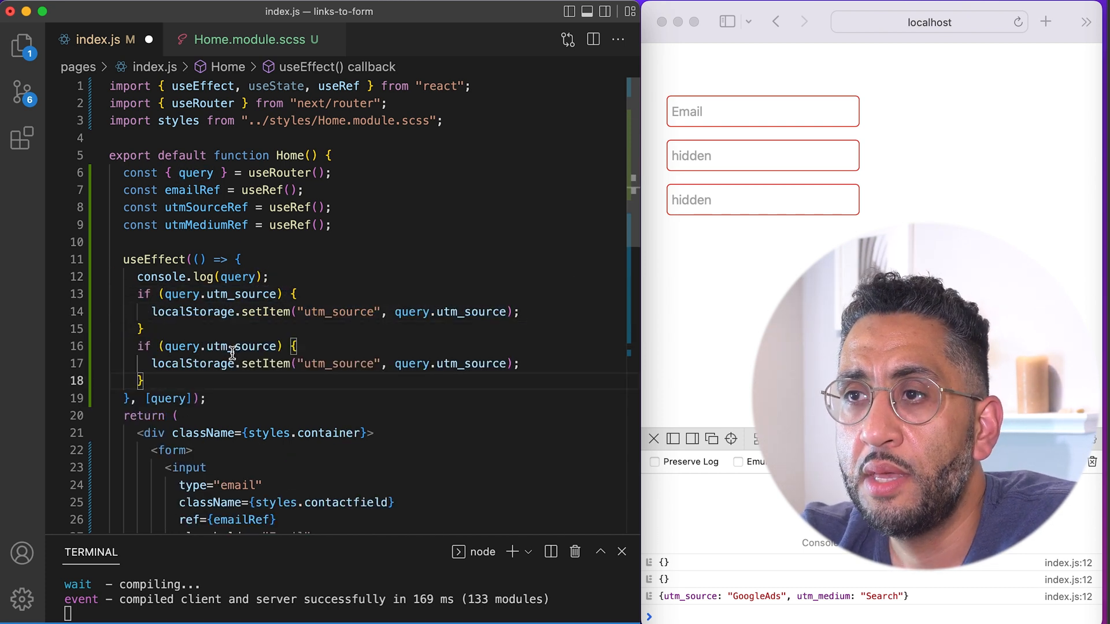
pyautogui.doubleClick(251, 346)
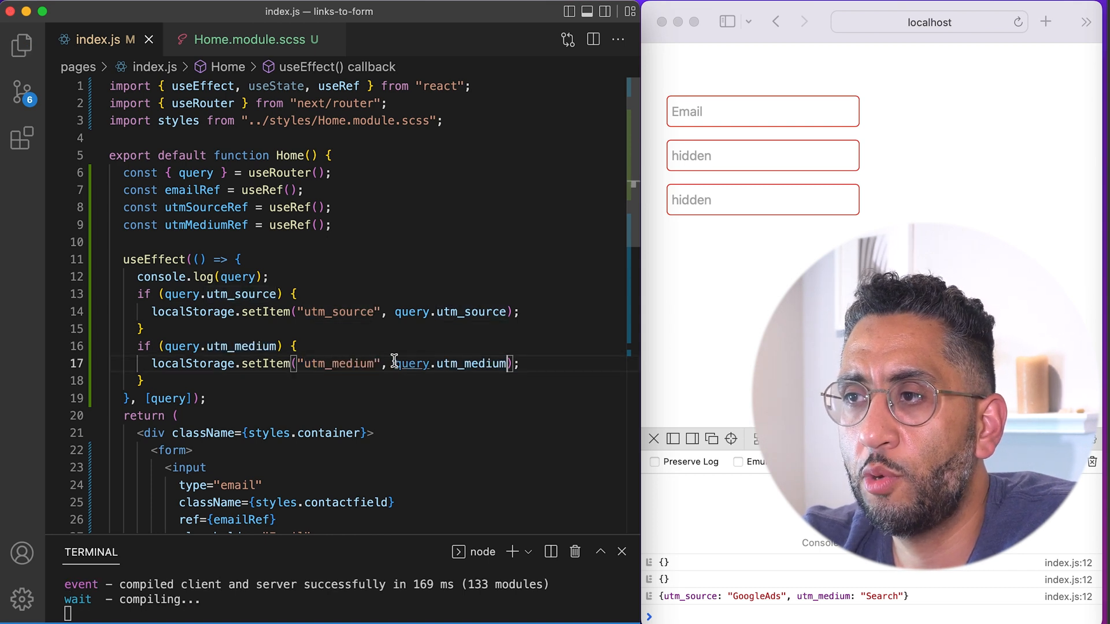
pyautogui.moveTo(413, 363)
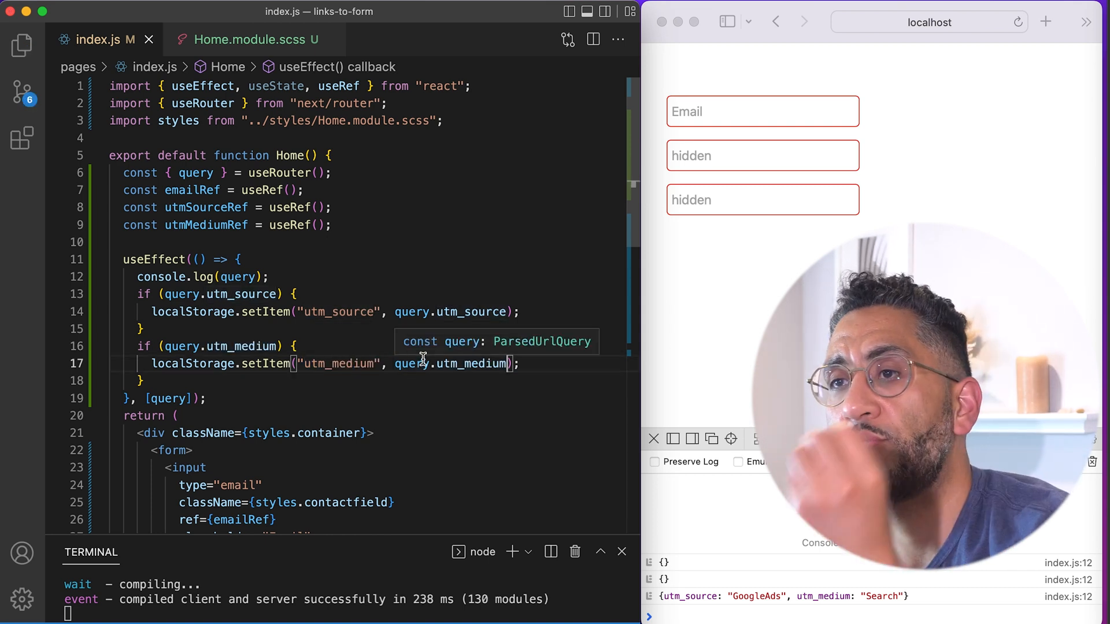
pyautogui.moveTo(328, 343)
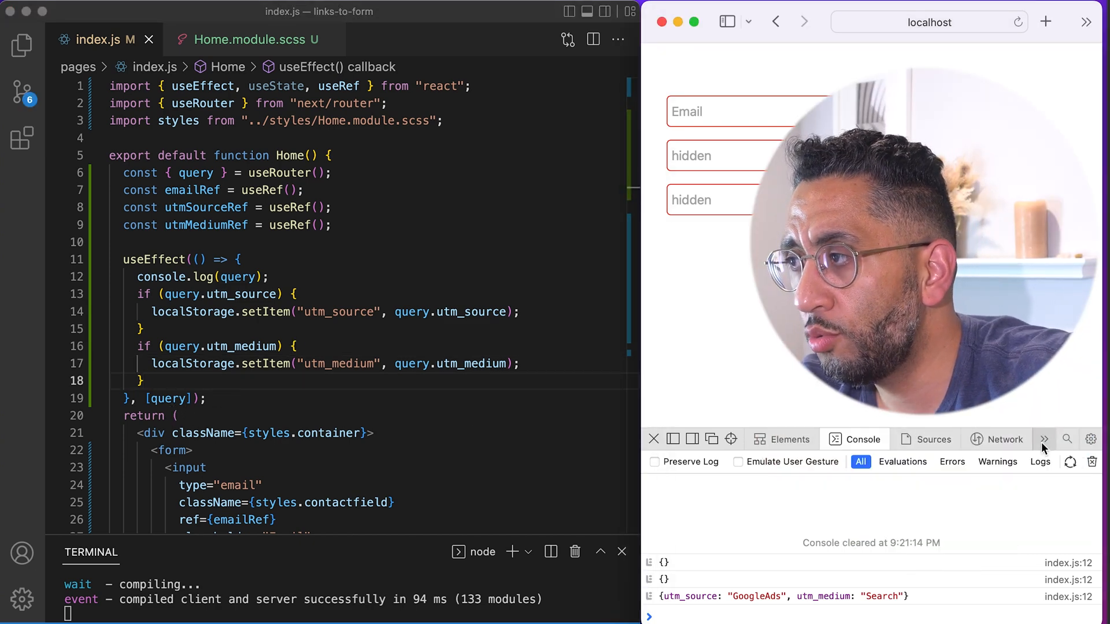
# Step: In Web Inspector Storage, check Local Storage shows utm_source GoogleAds and utm_medium Search
pyautogui.click(1043, 439)
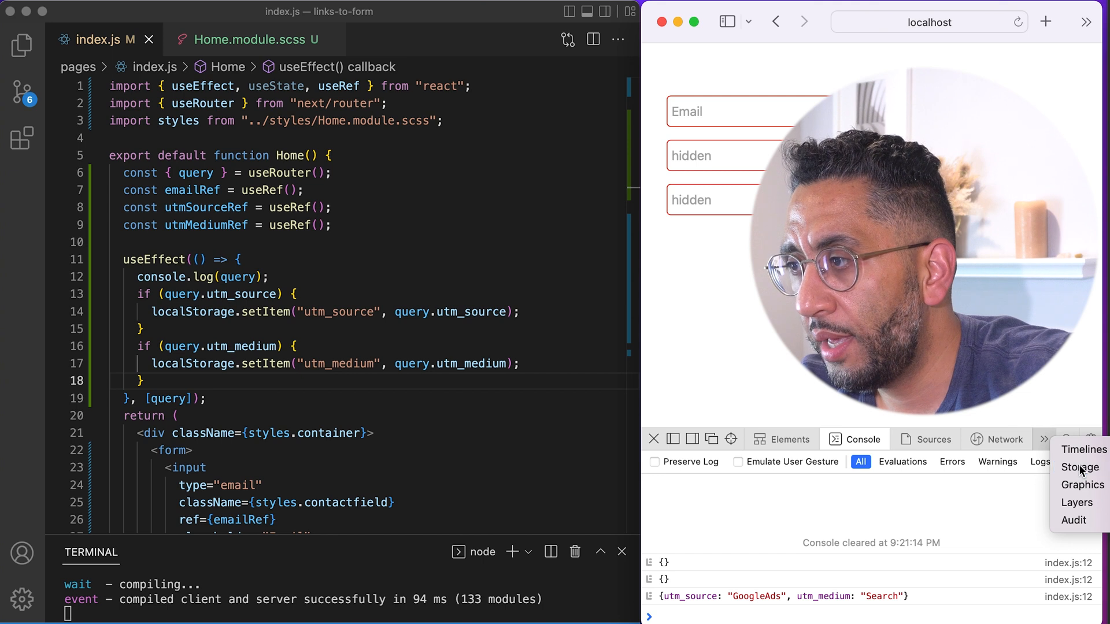
pyautogui.click(1080, 467)
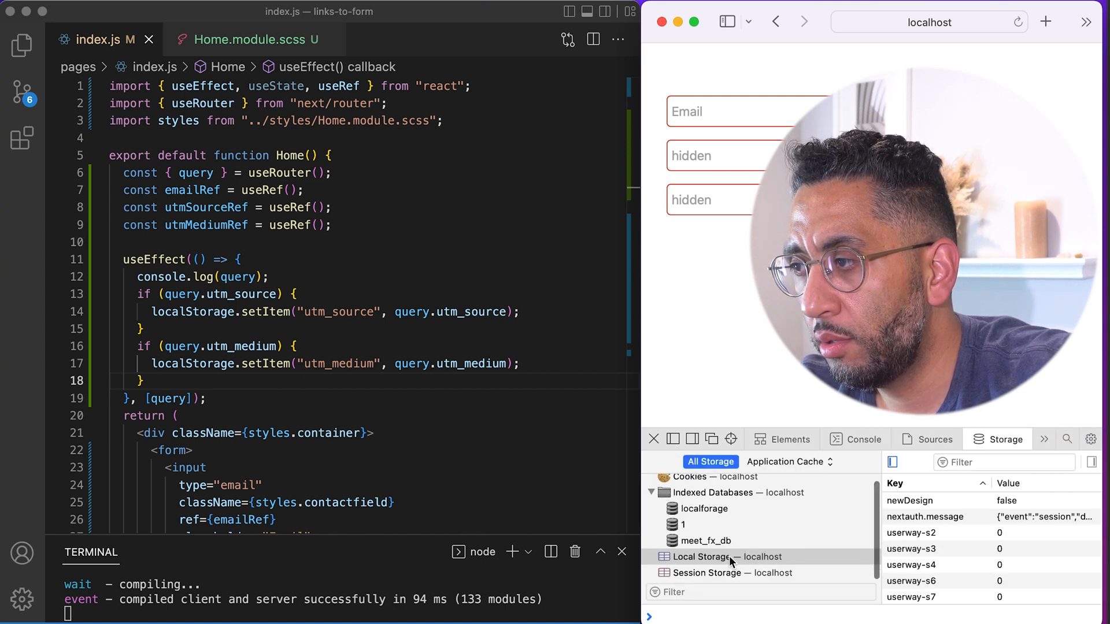
pyautogui.click(722, 557)
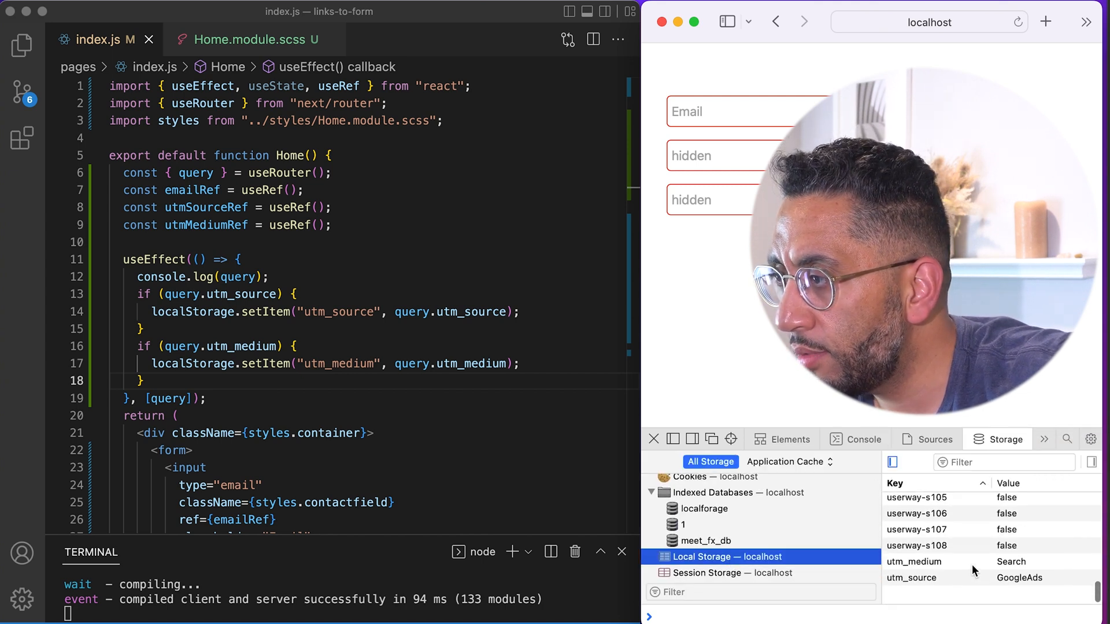
pyautogui.click(911, 580)
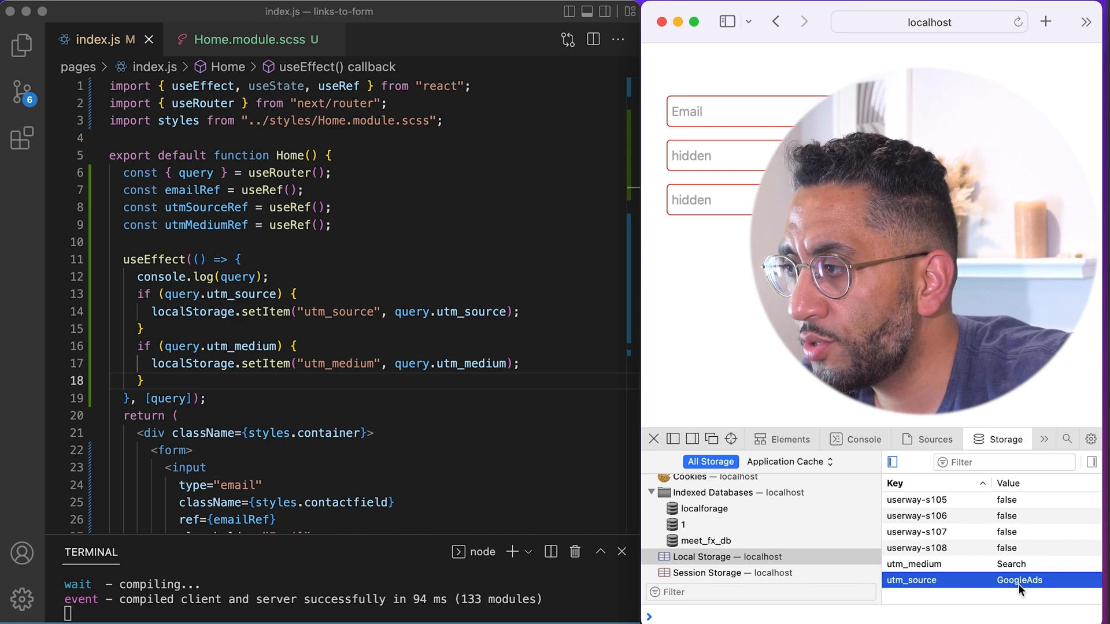
pyautogui.click(913, 565)
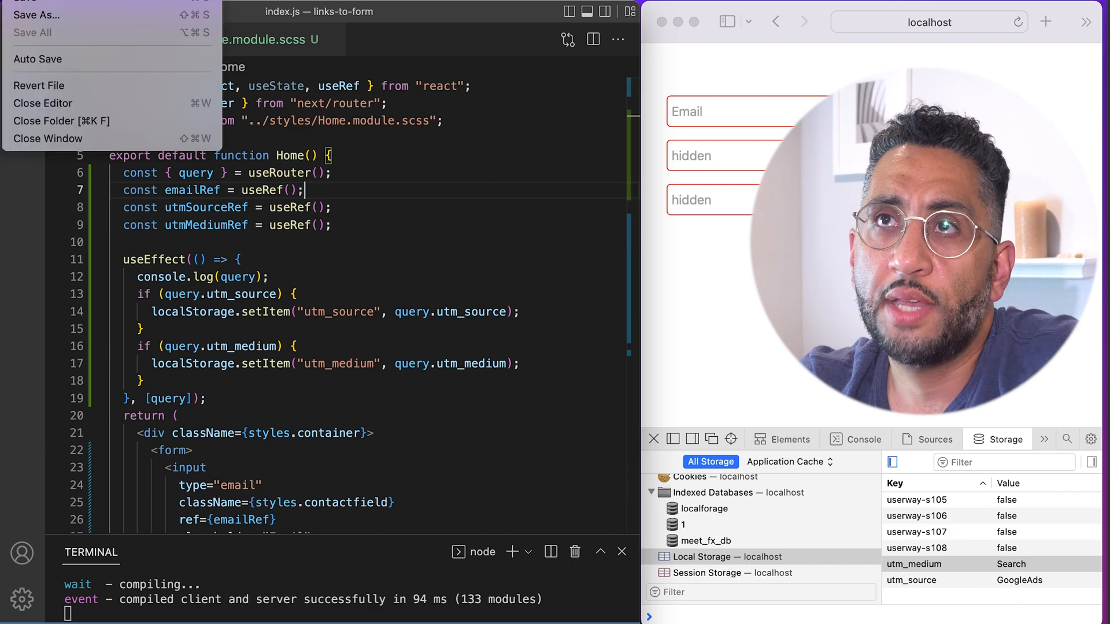
# Step: Add <button onClick={submitForm}>Submit</button> inside the form after the hidden inputs
pyautogui.click(22, 45)
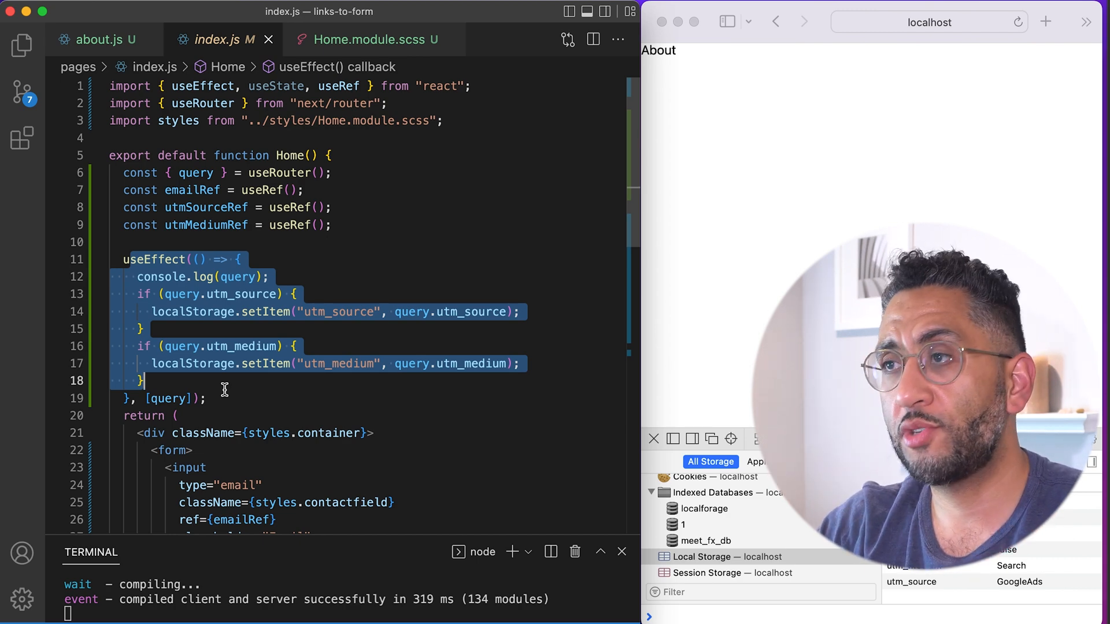
pyautogui.write('button></button>')
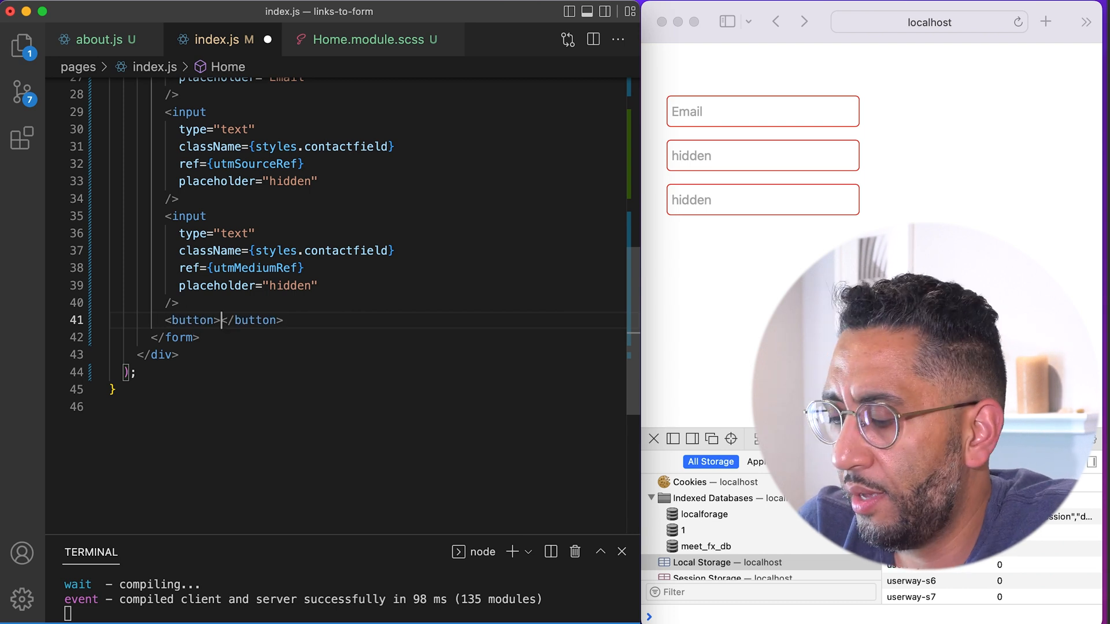
pyautogui.write('Submit')
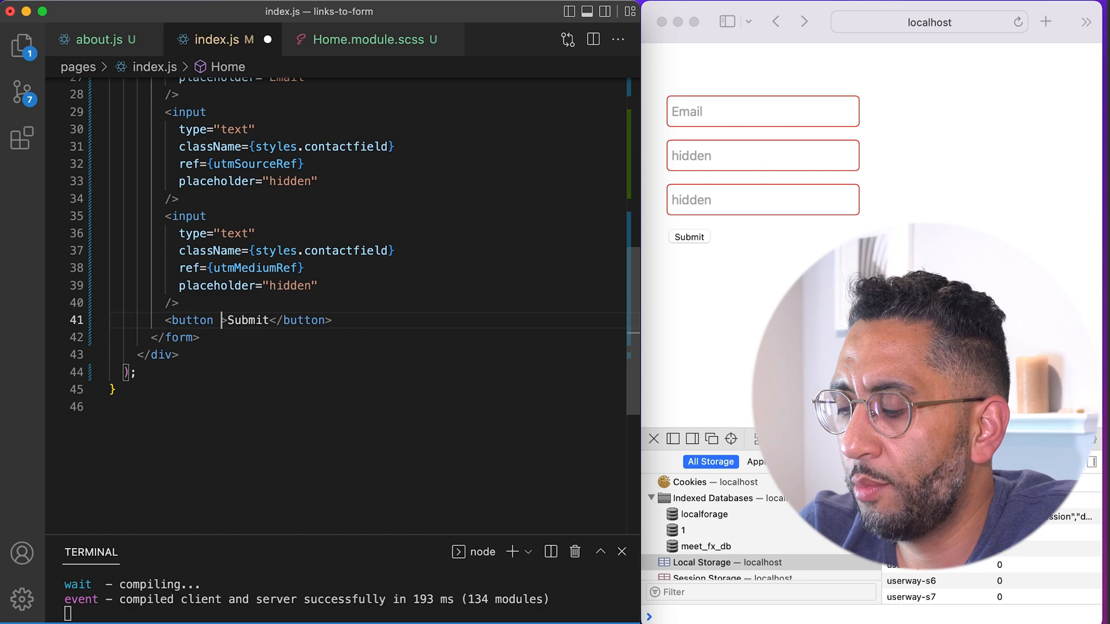
pyautogui.write('onClick=')
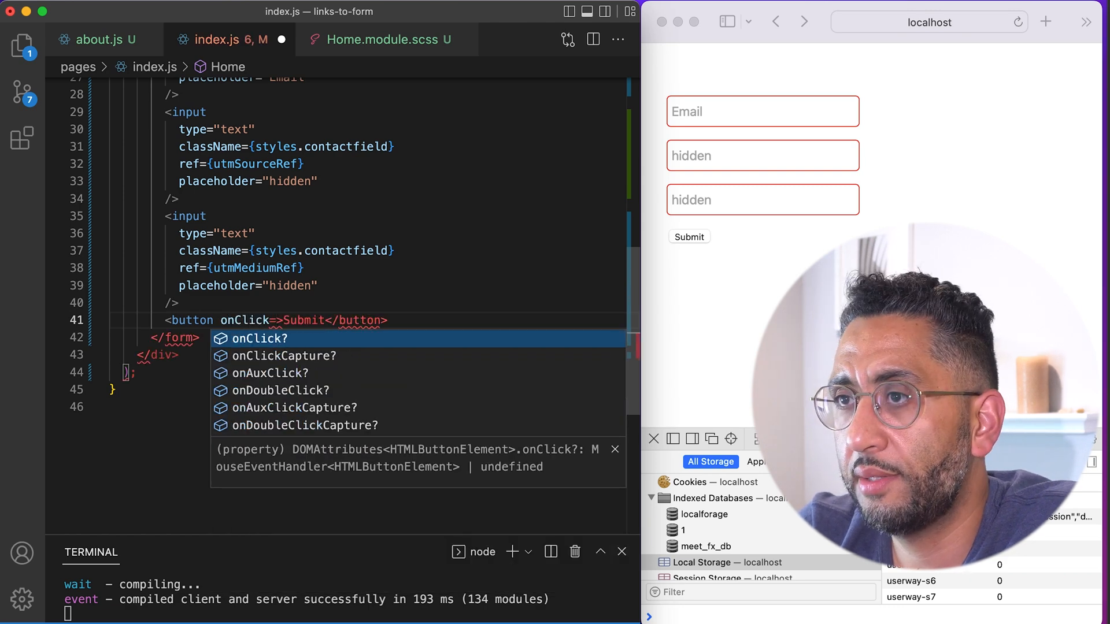
pyautogui.write('{')
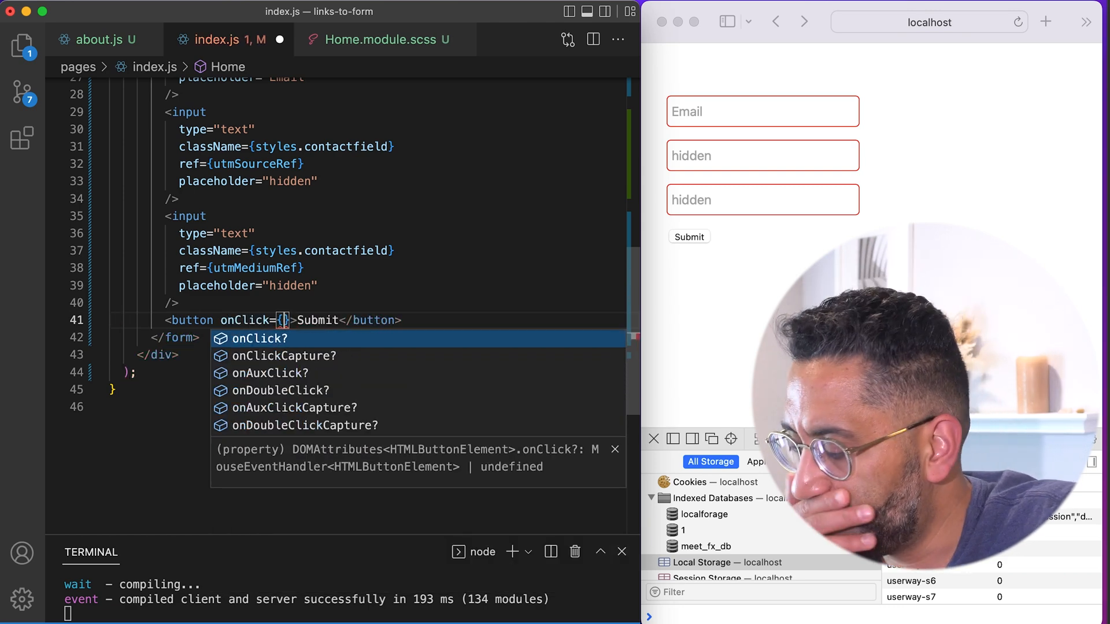
pyautogui.write('submitFo')
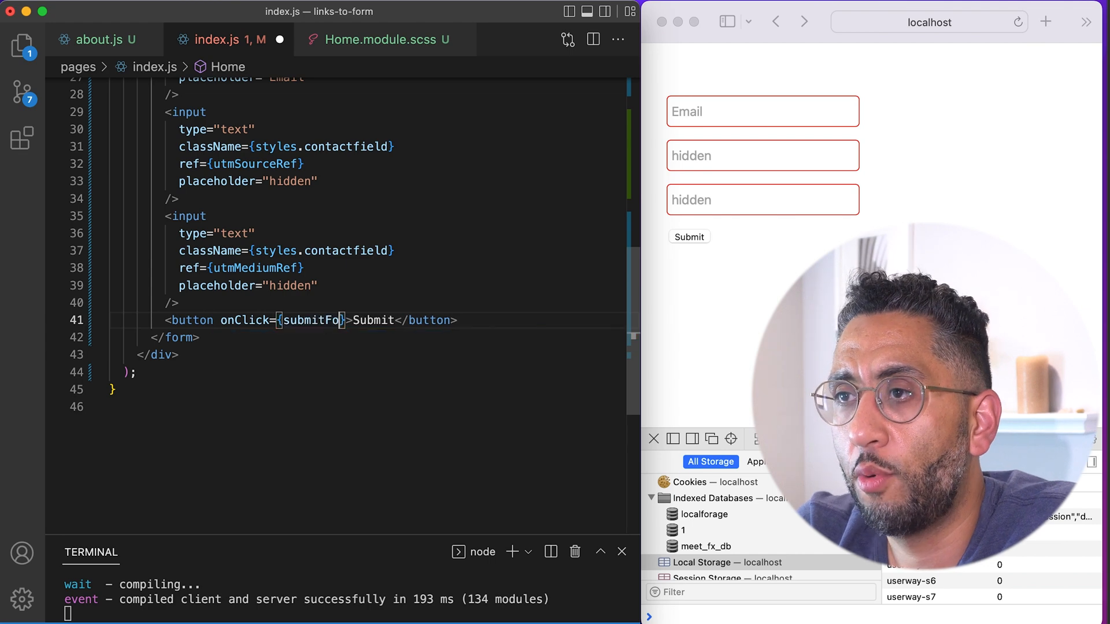
pyautogui.click(687, 236)
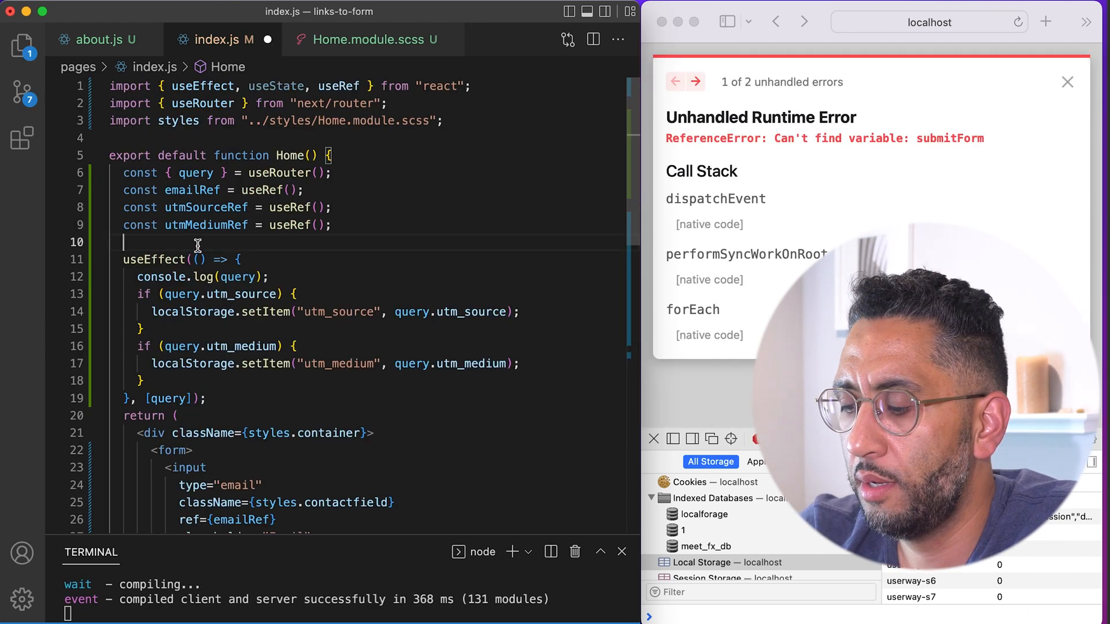
# Step: Define an empty function submitForm() {} above useEffect and review the email and utmSource refs
pyautogui.write('function submitForm() {}')
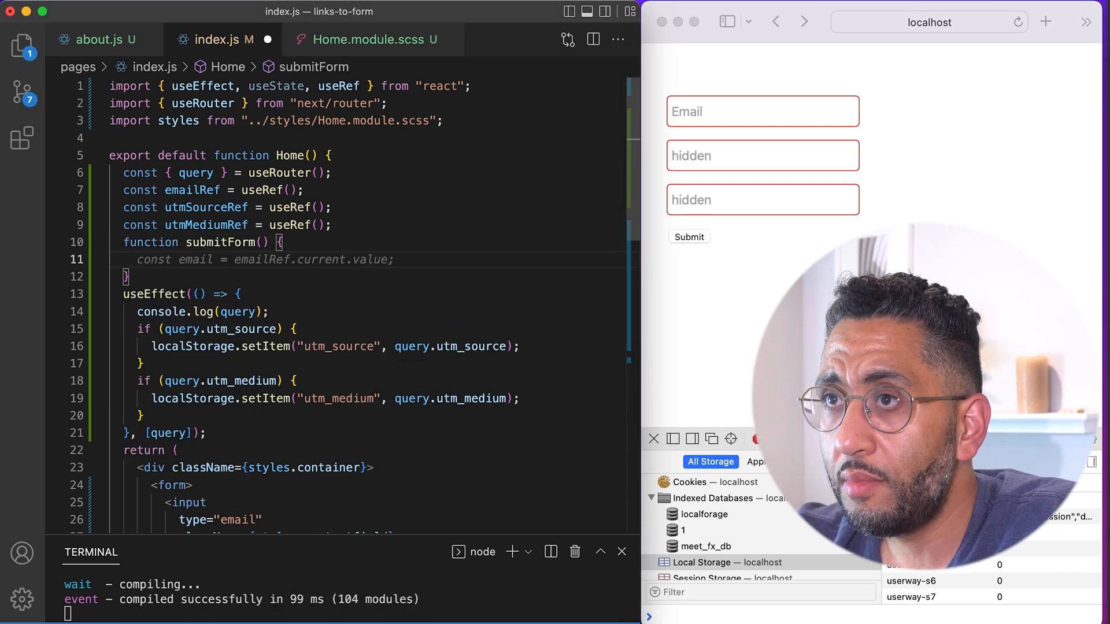
pyautogui.scroll(-3)
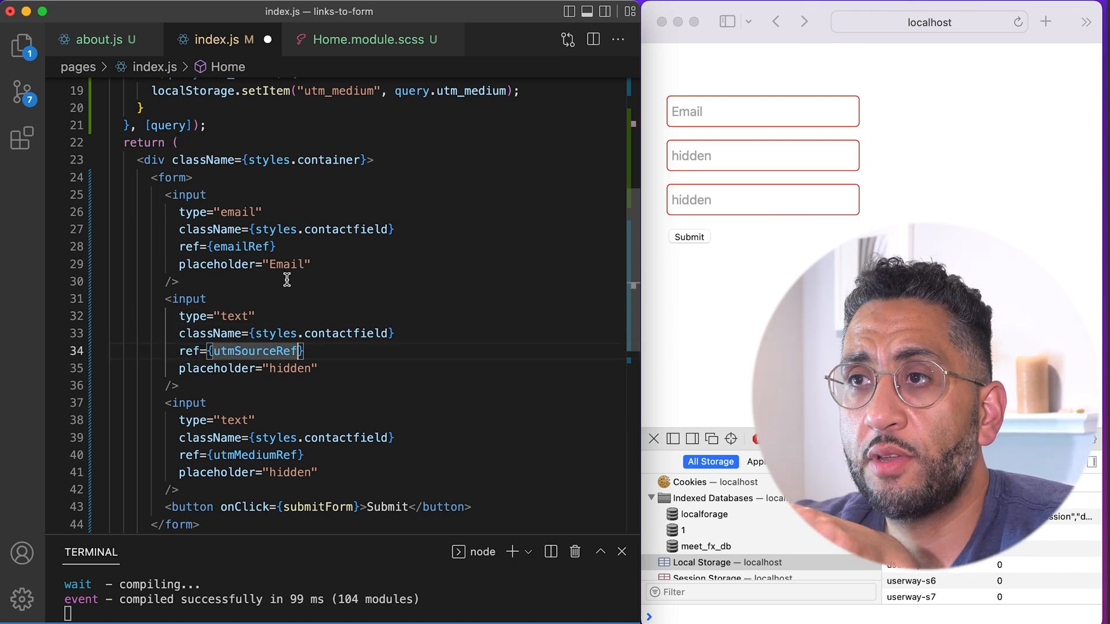
pyautogui.doubleClick(227, 246)
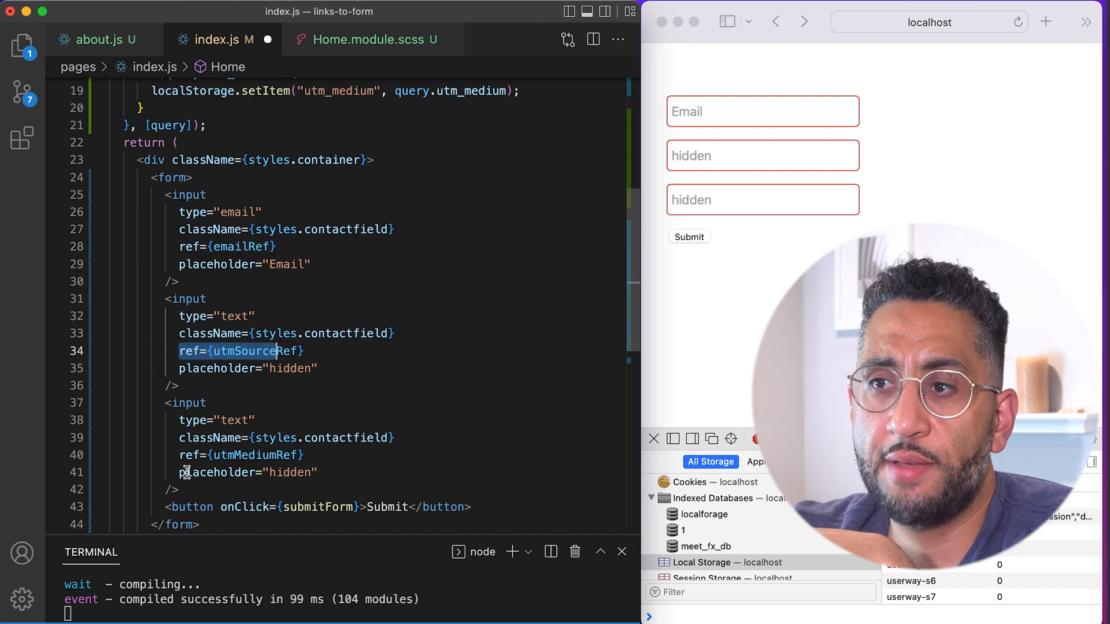
pyautogui.scroll(3)
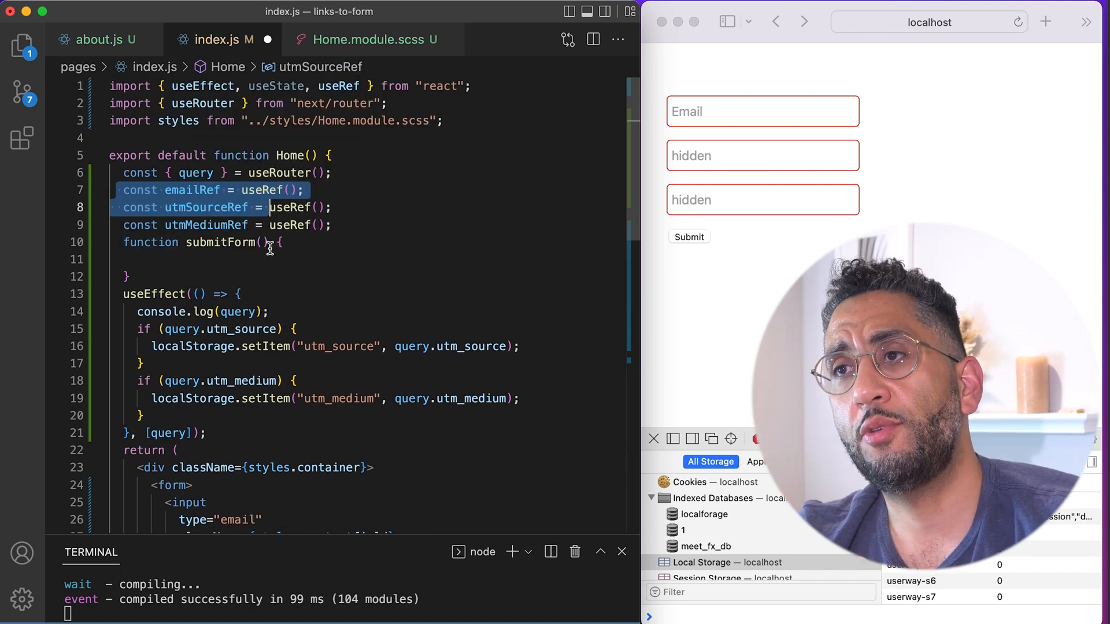
pyautogui.click(340, 226)
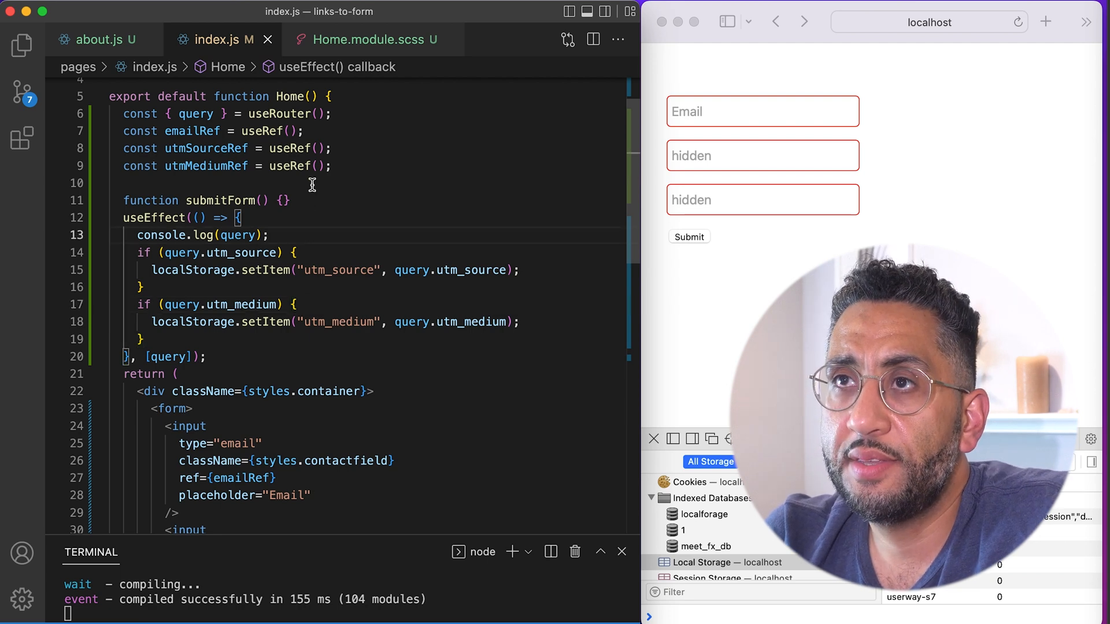
# Step: Save the file as about.js, replacing the existing one, and empty its useEffect body
pyautogui.click(100, 39)
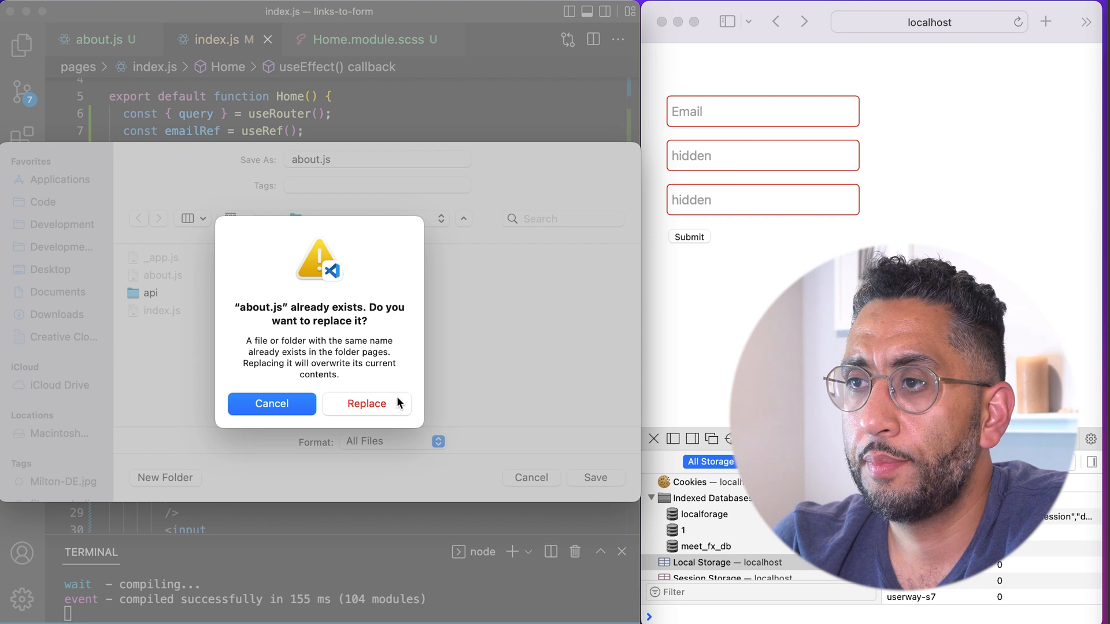
pyautogui.click(366, 403)
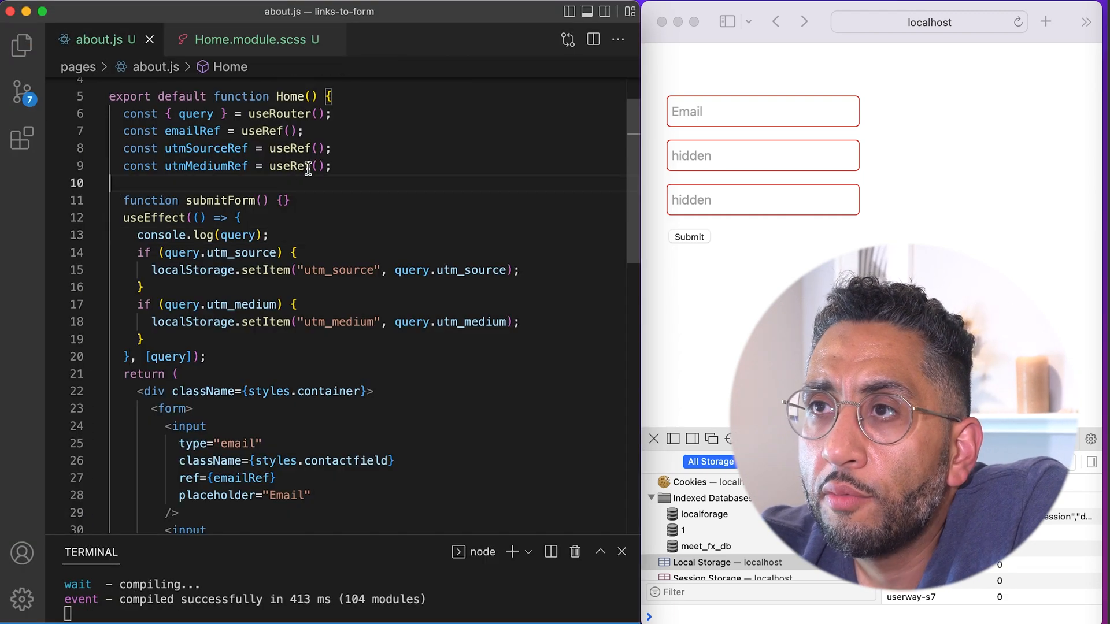
pyautogui.scroll(3)
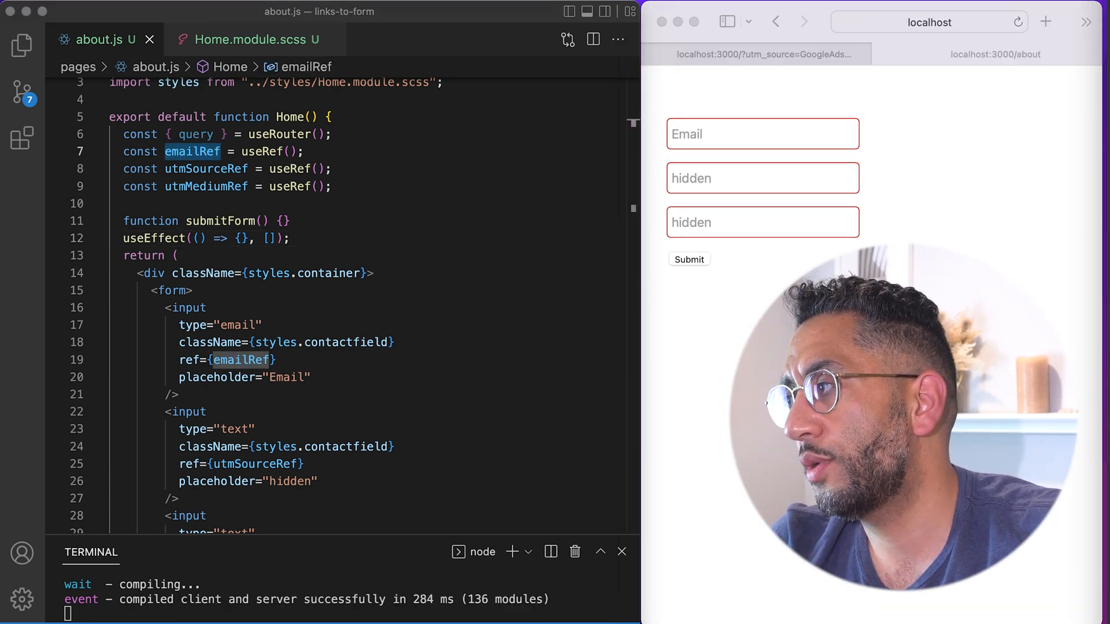
# Step: Add if blocks reading utm_source and utm_medium from localStorage into setutmSource and setutmMedium
pyautogui.click(332, 186)
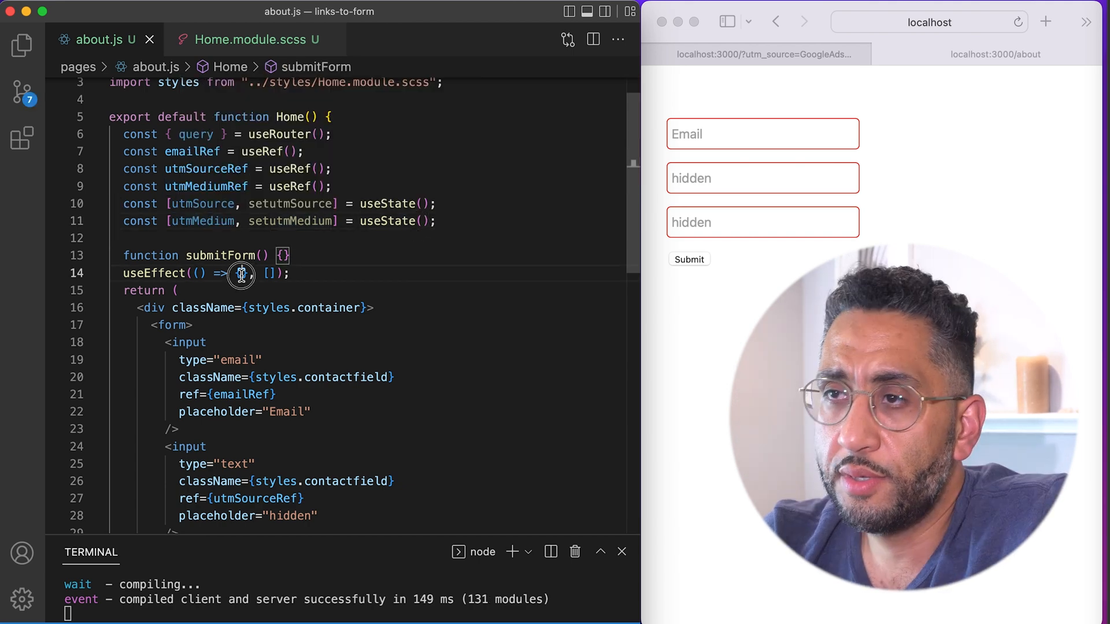
pyautogui.write('if (localStorage.getItem("utm_source")) {')
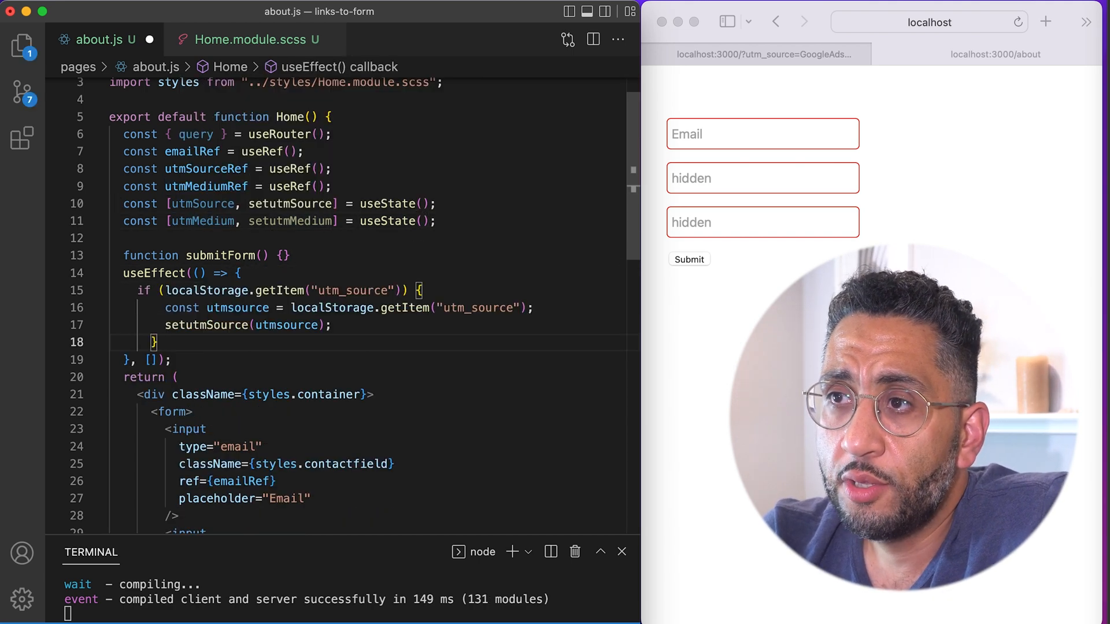
pyautogui.click(358, 290)
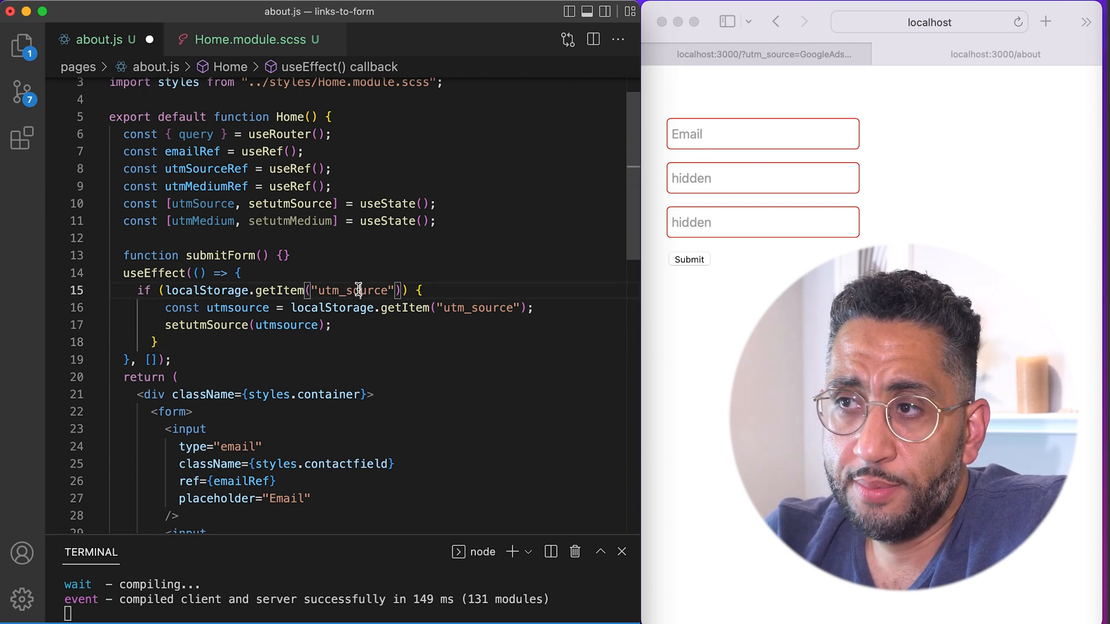
pyautogui.doubleClick(354, 291)
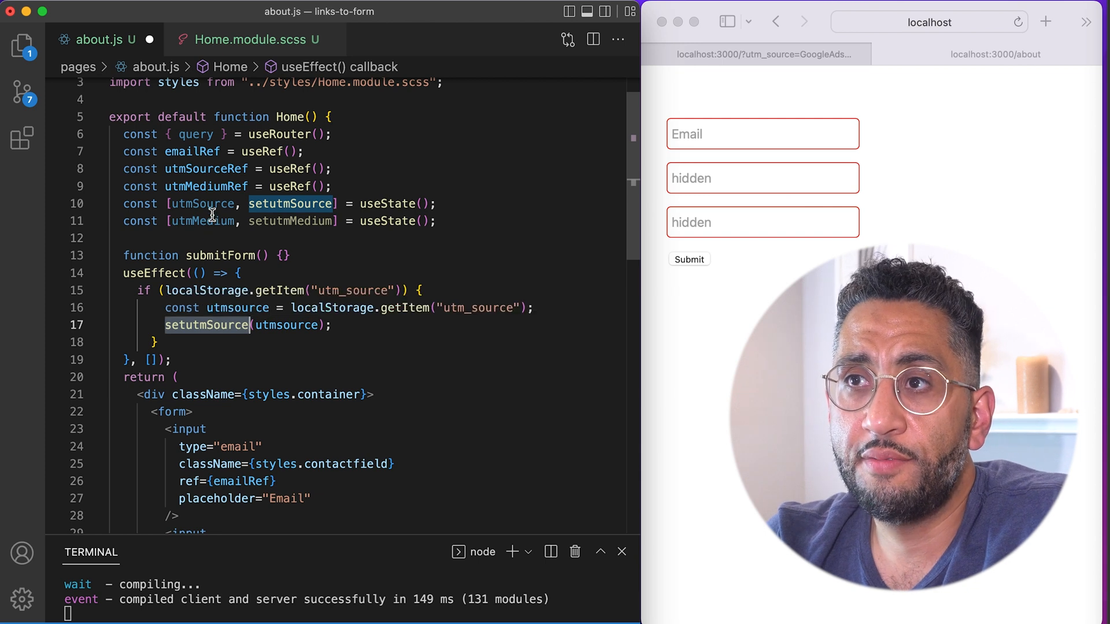
pyautogui.click(233, 308)
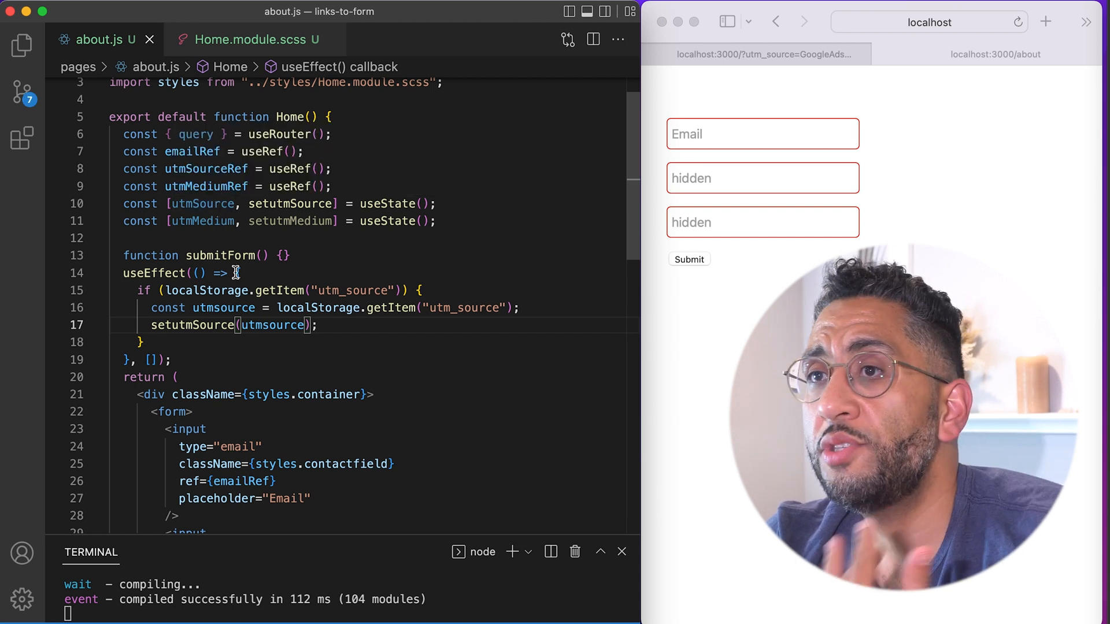
pyautogui.moveTo(263, 356)
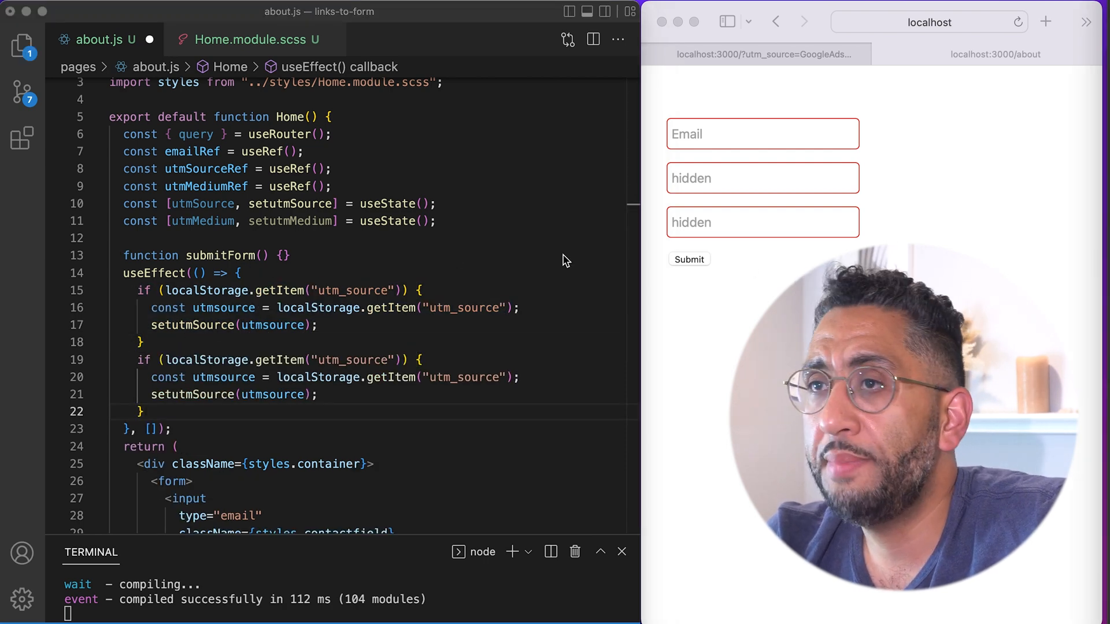
pyautogui.scroll(-3)
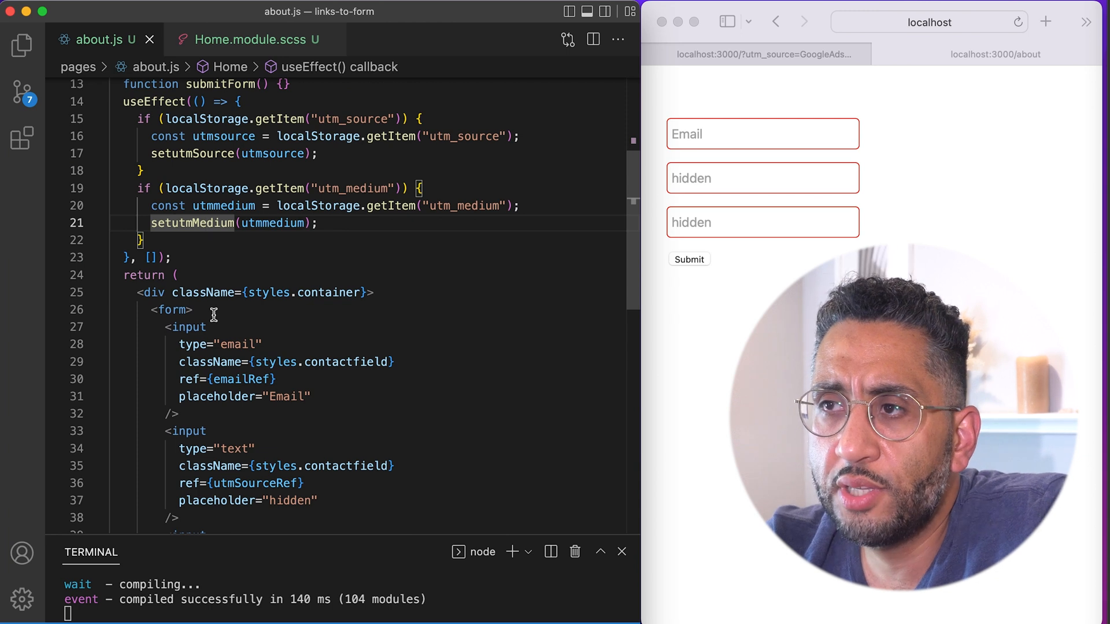
# Step: Render {utmSource} and {utmMedium} inside the container div before the form
pyautogui.press('enter')
pyautogui.write('{}')
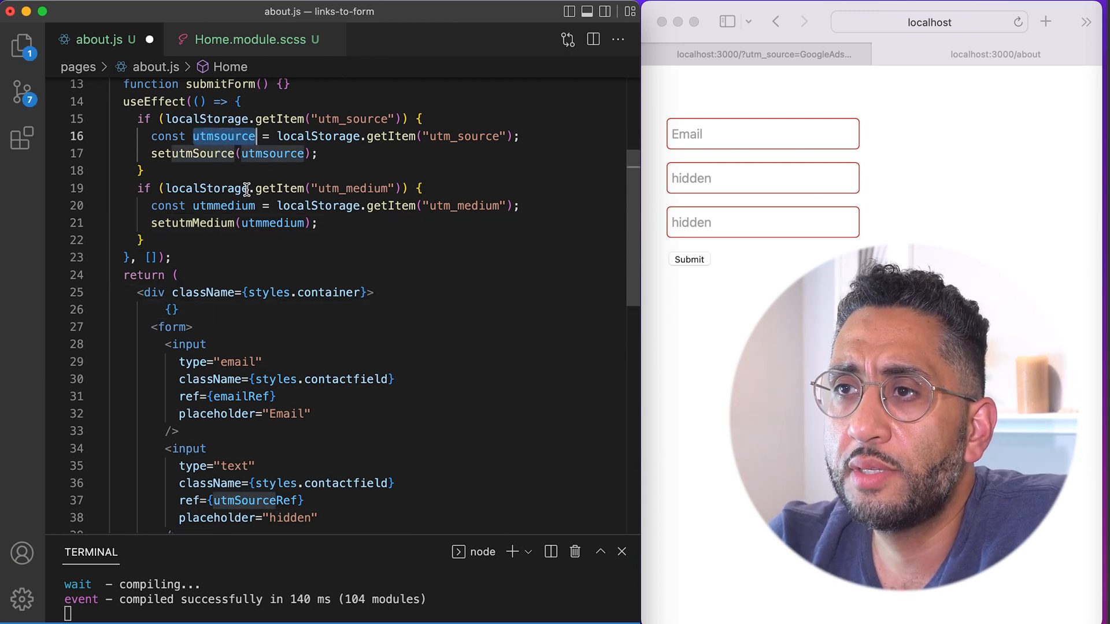
pyautogui.scroll(3)
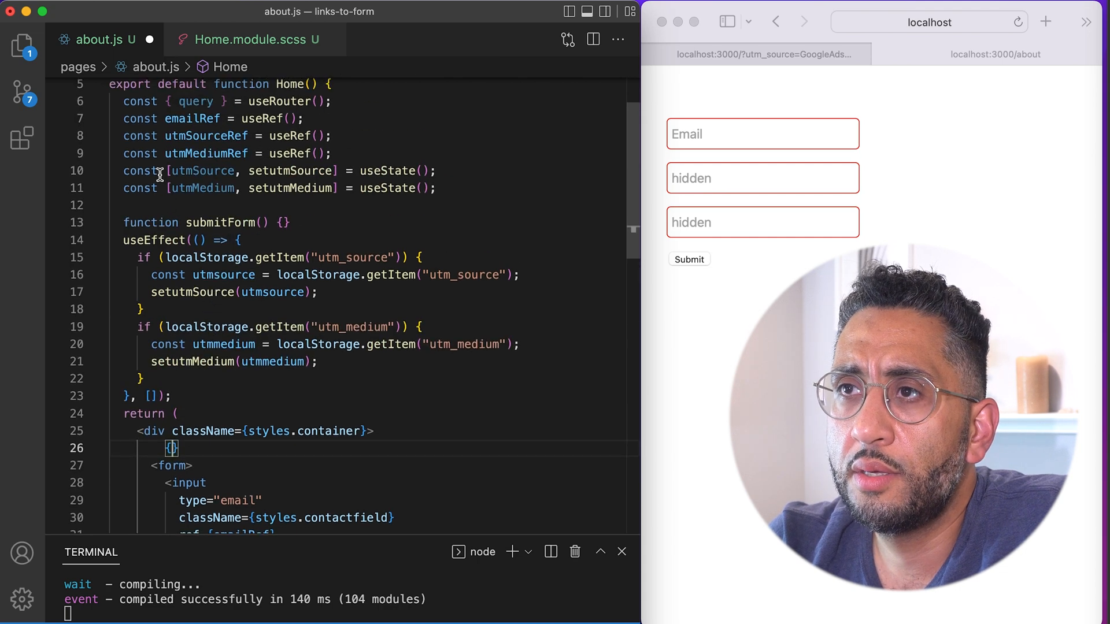
pyautogui.write('utmSource')
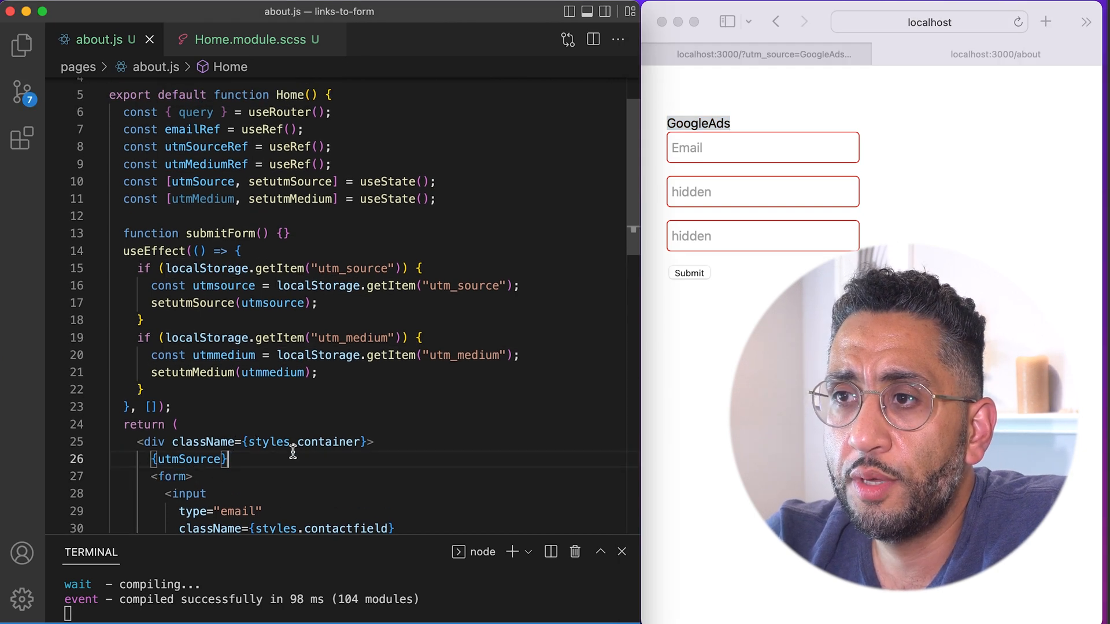
pyautogui.doubleClick(197, 194)
pyautogui.write('{utmMedium}')
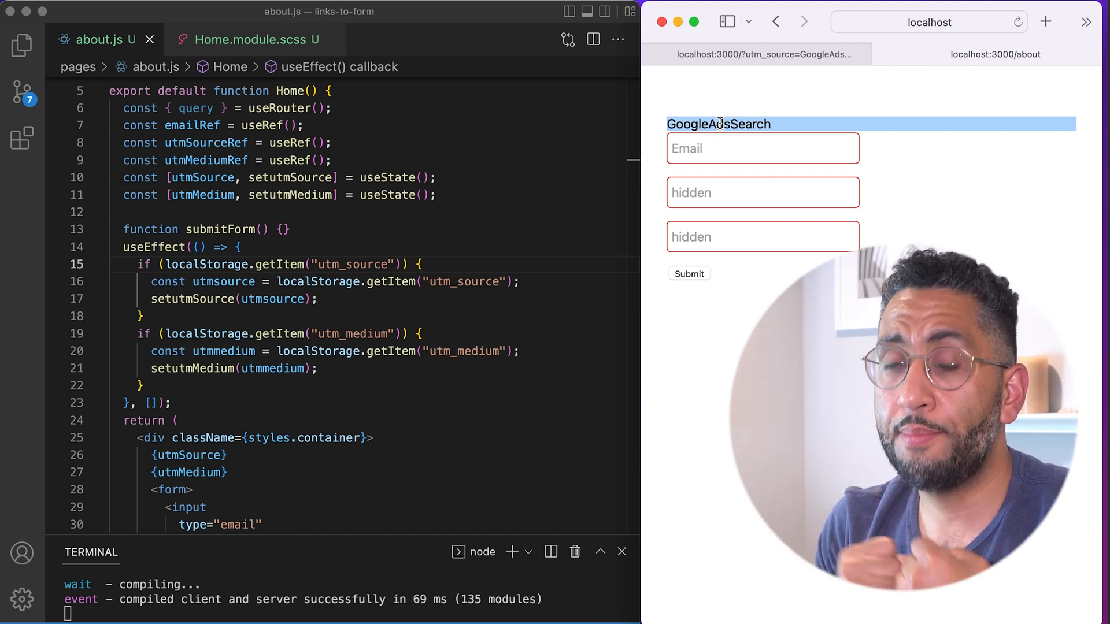
pyautogui.moveTo(533, 159)
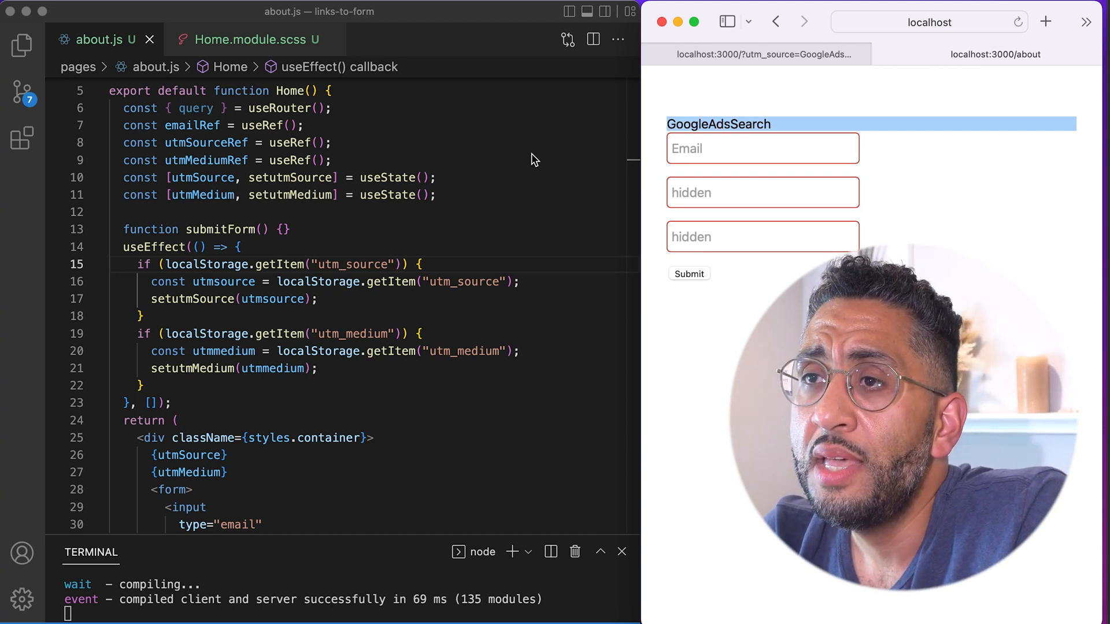
# Step: Give the first hidden input defaultValue={utmSource} so it prefills with GoogleAds
pyautogui.scroll(-3)
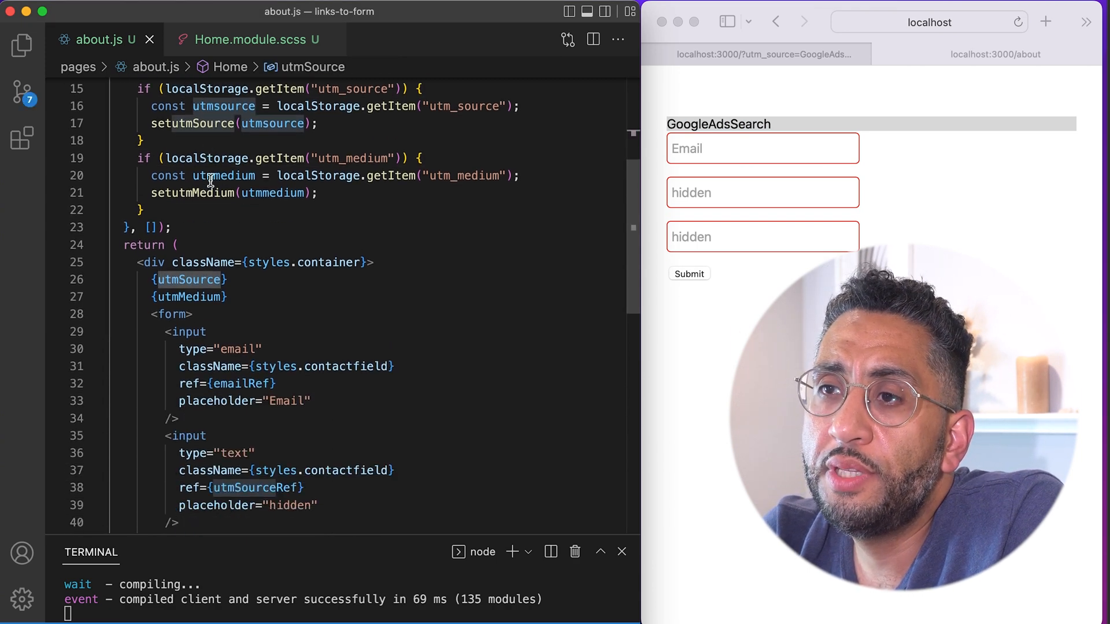
pyautogui.scroll(-3)
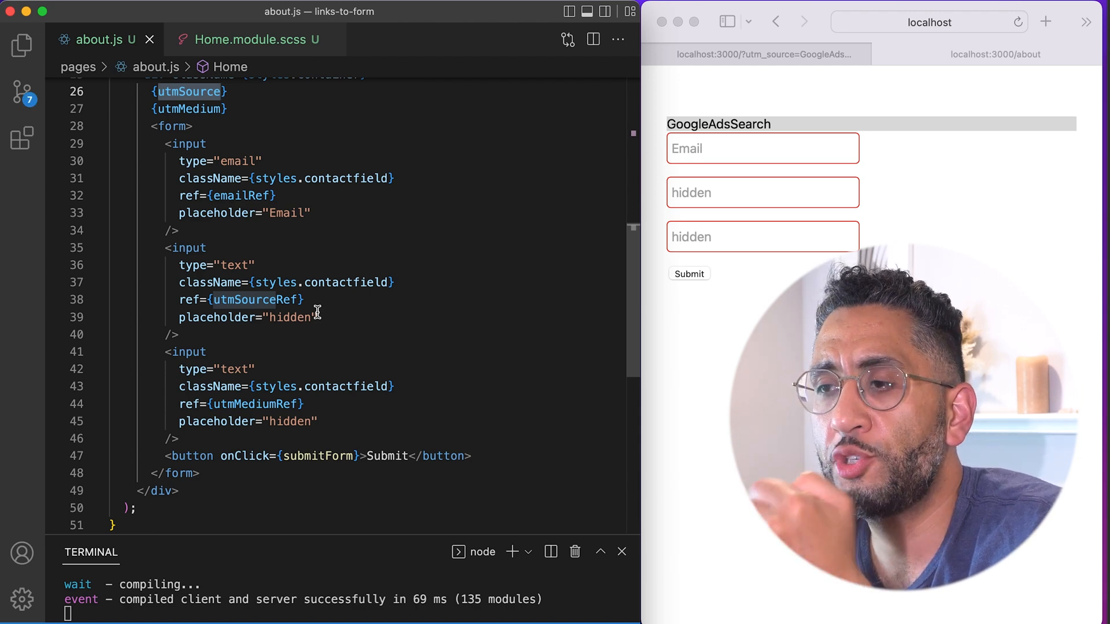
pyautogui.scroll(3)
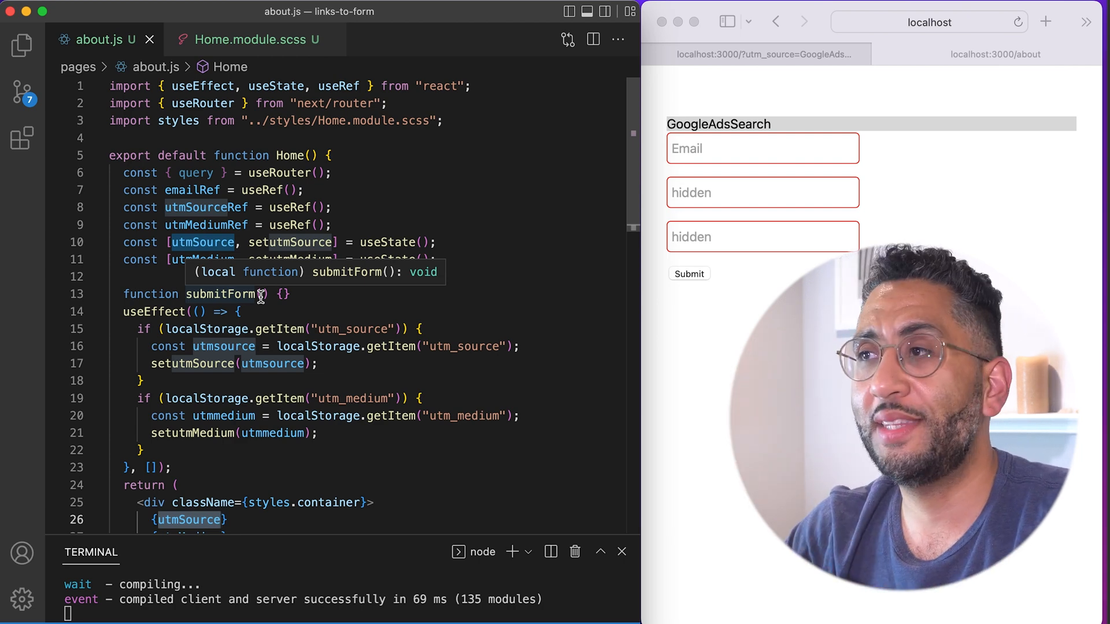
pyautogui.scroll(-3)
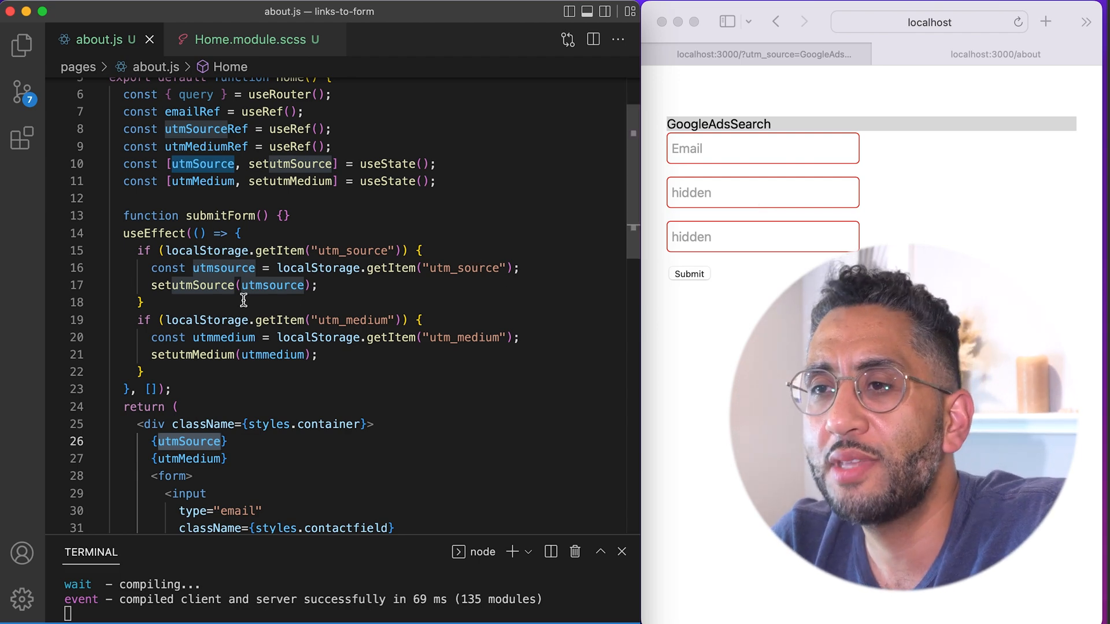
pyautogui.scroll(-3)
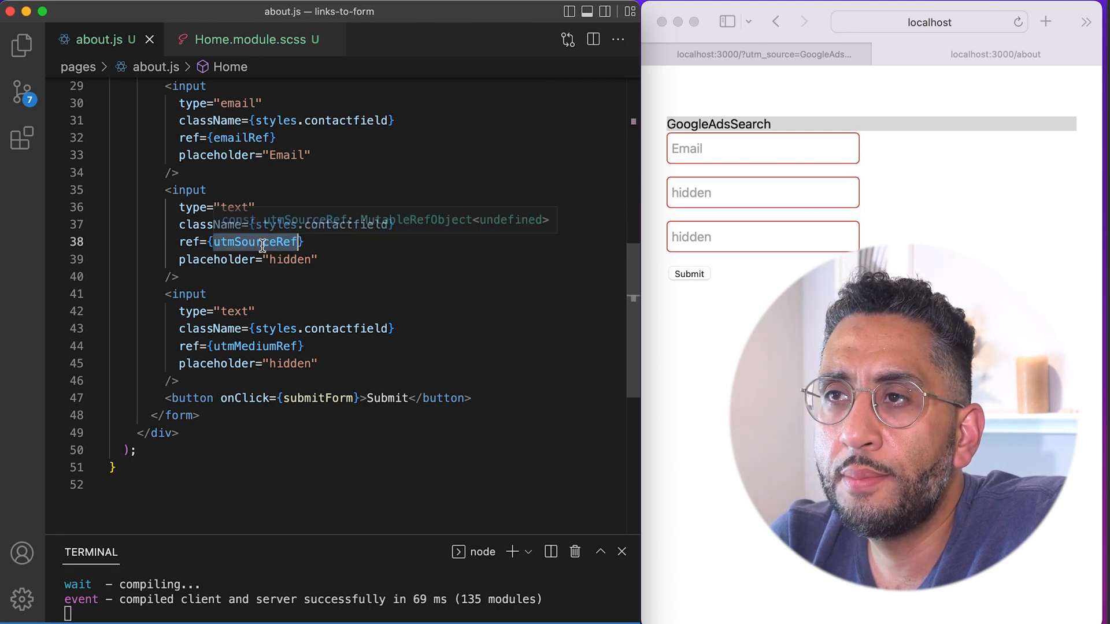
pyautogui.write('d')
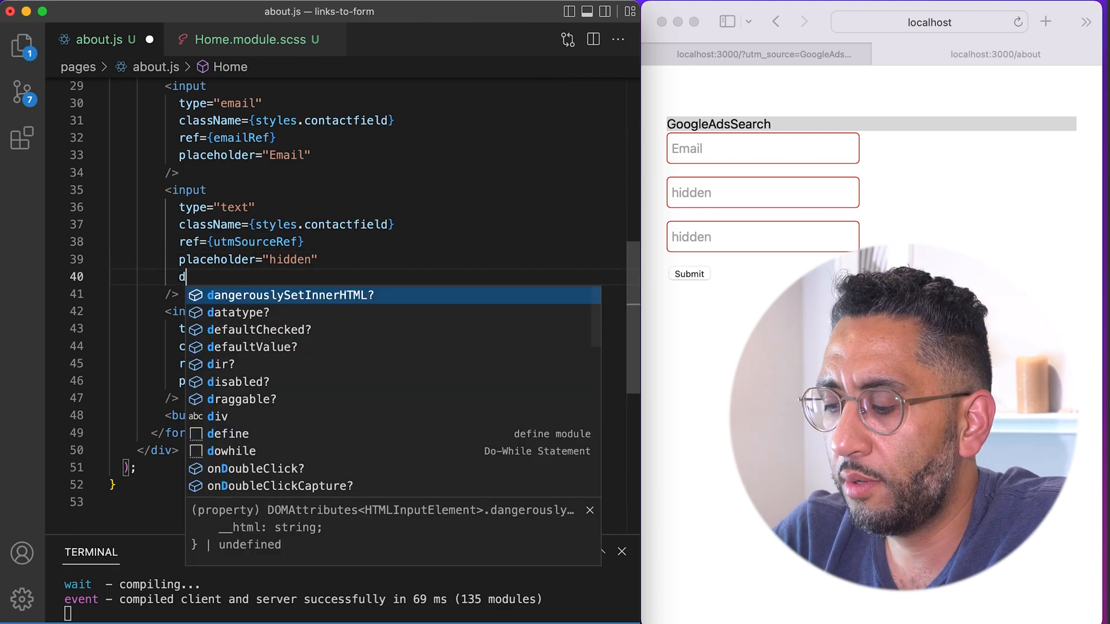
pyautogui.write('efaultValue={utmSource')
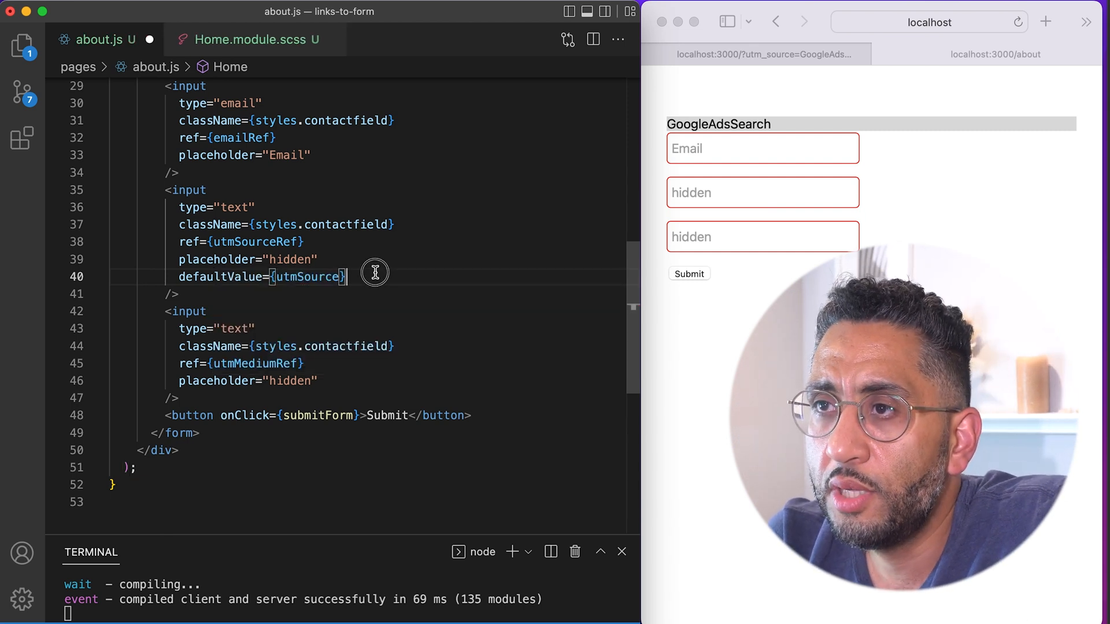
pyautogui.write('defaultValue={utmSource}')
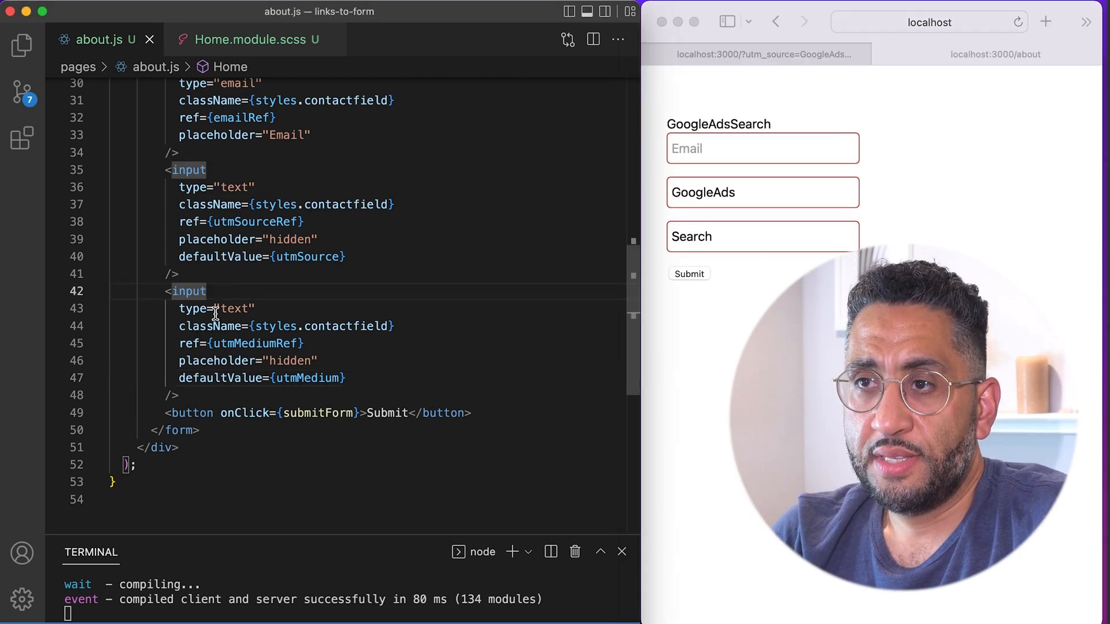
# Step: Set the second input's hidden/text type so utmMedium (Search) shows in Safari
pyautogui.write('hidden')
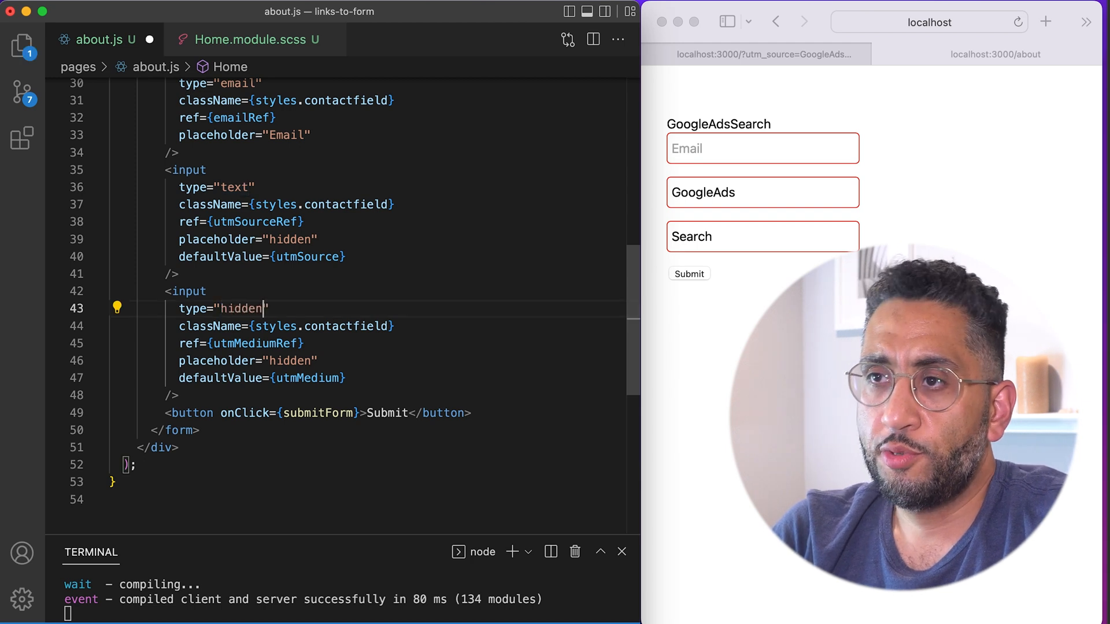
pyautogui.write('text')
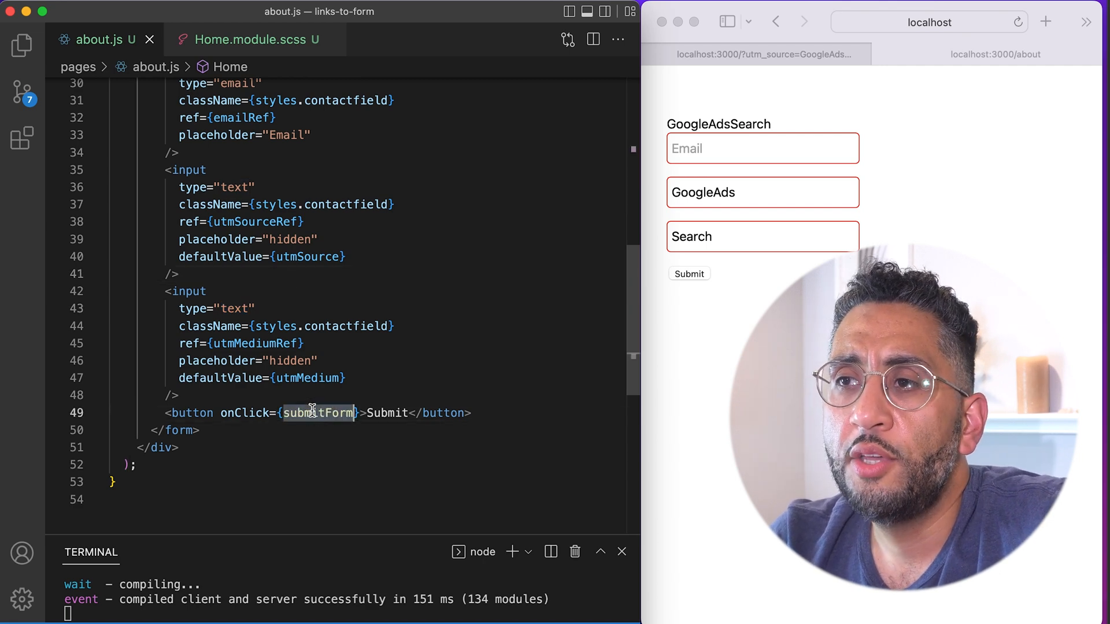
# Step: Add const utmSource = utmSourceRef.current.value; inside submitForm alongside the email read
pyautogui.scroll(3)
pyautogui.write('const email = emailRef.current.value;')
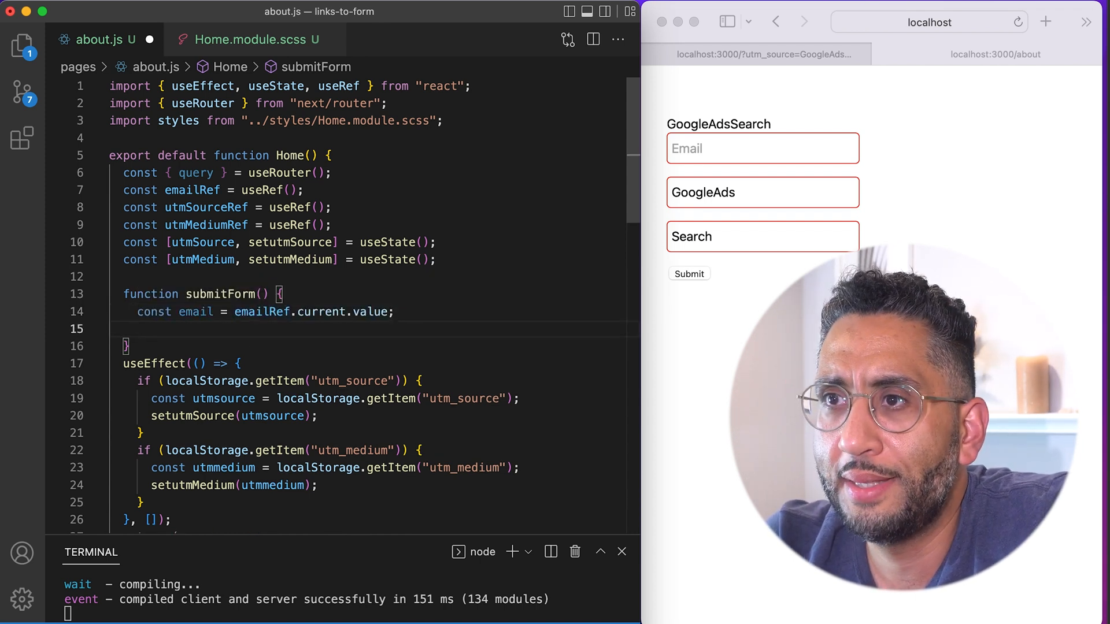
pyautogui.write('const utmSource = utmSourceRef.current.value;')
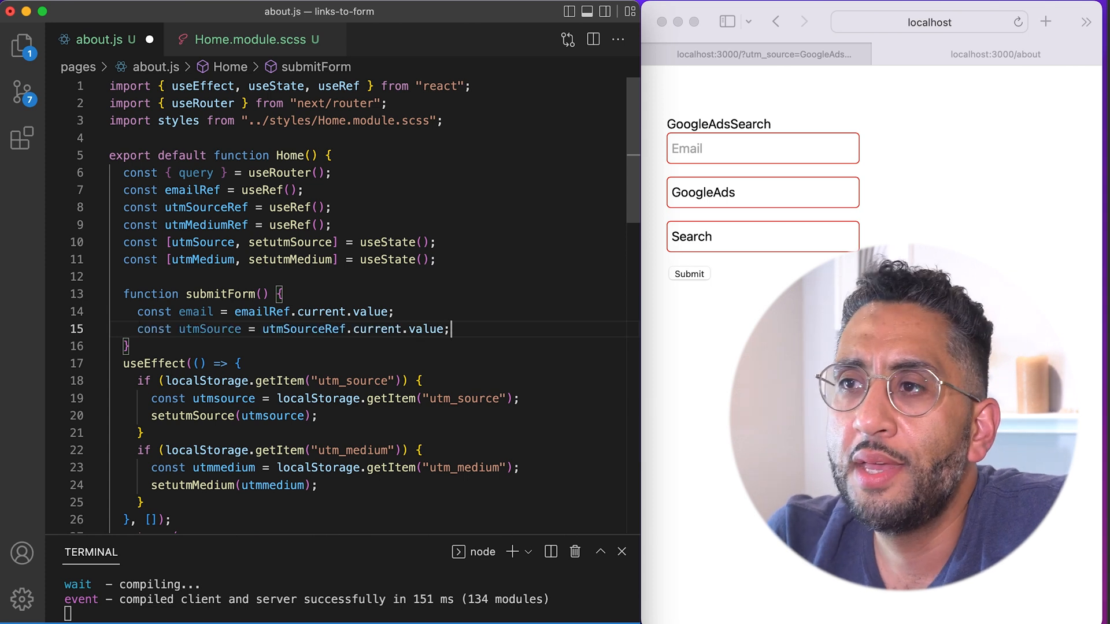